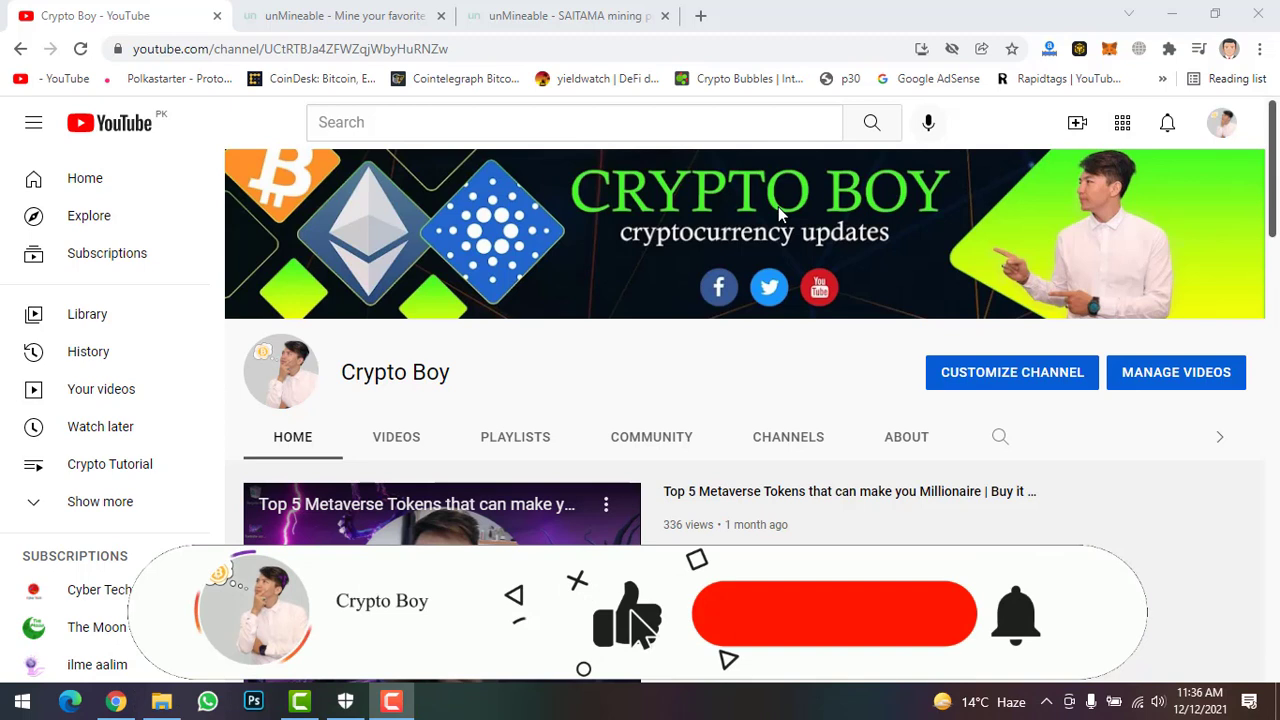
# Switch to the unMineable tab and scroll to the coin grid showing Saitama Inu.
pyautogui.click(838, 629)
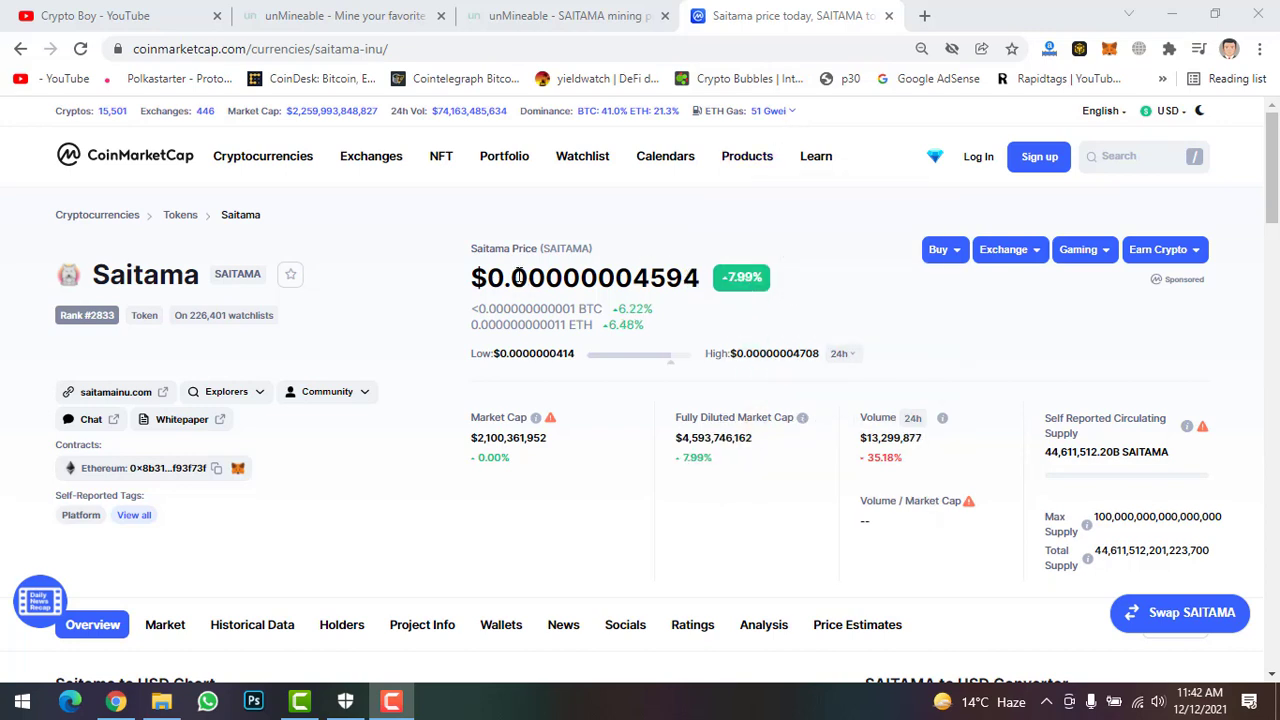
pyautogui.moveTo(555, 277)
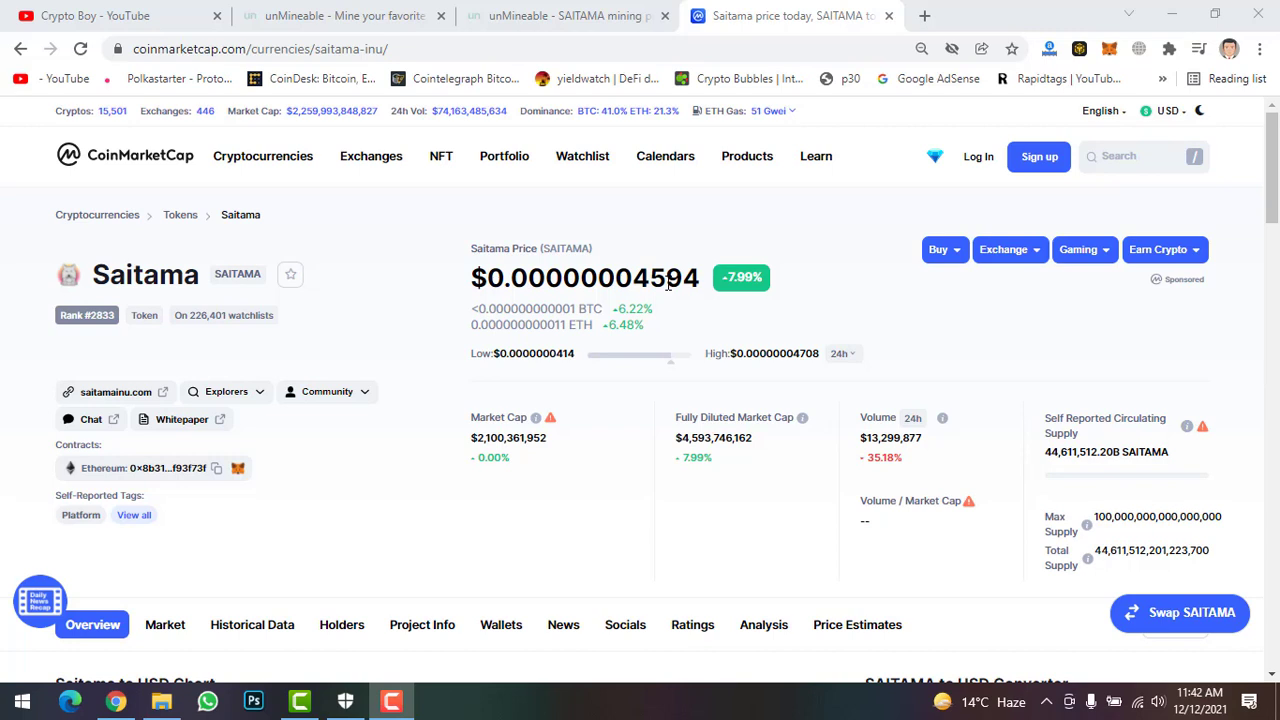
pyautogui.moveTo(688, 288)
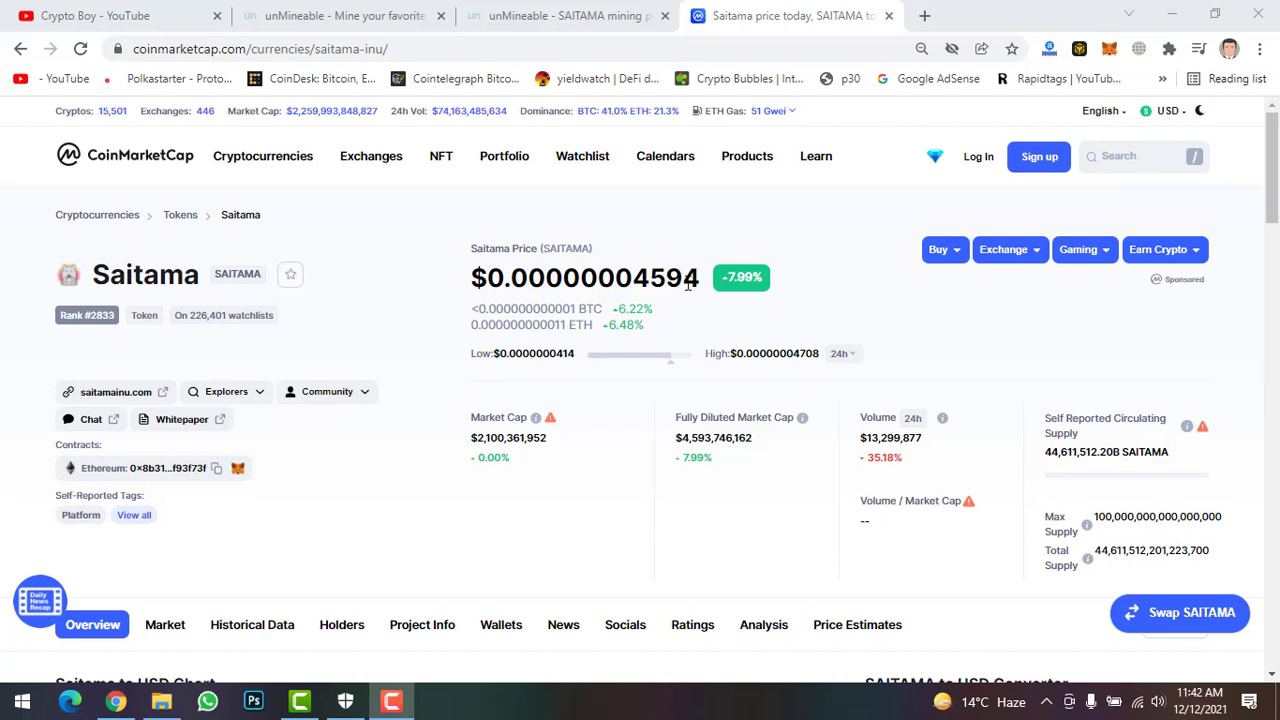
pyautogui.moveTo(735, 290)
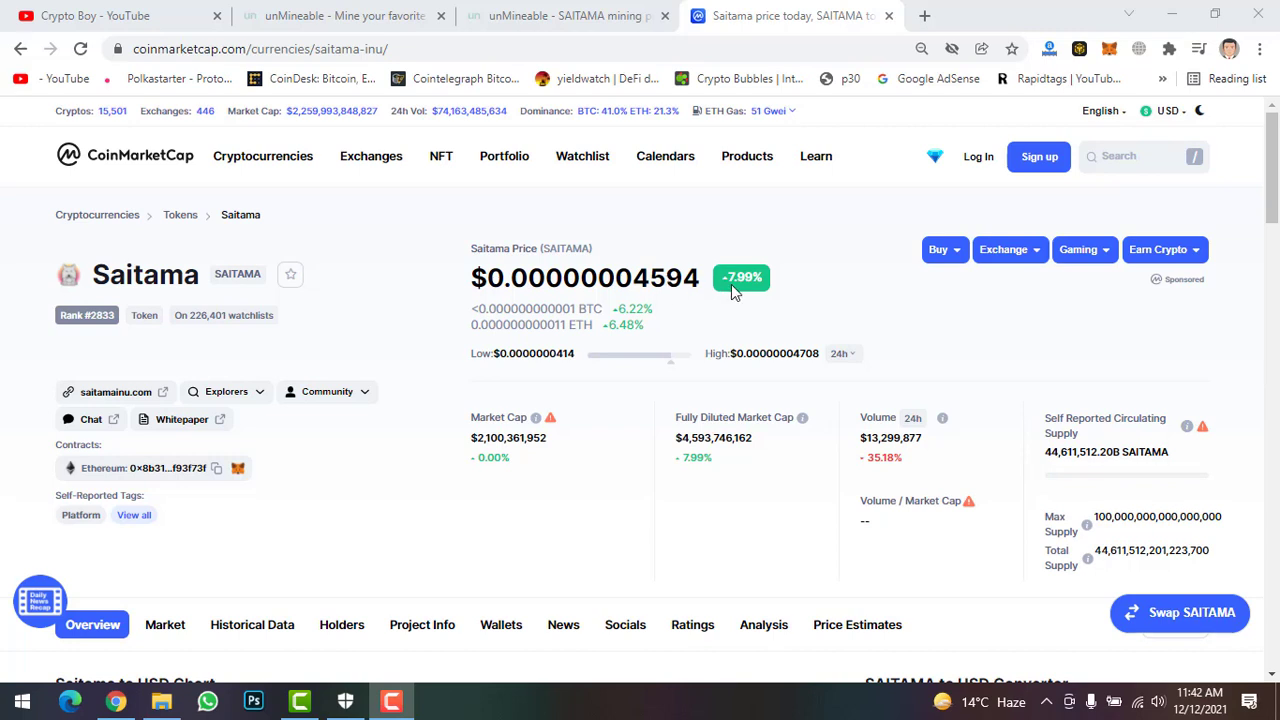
pyautogui.moveTo(679, 343)
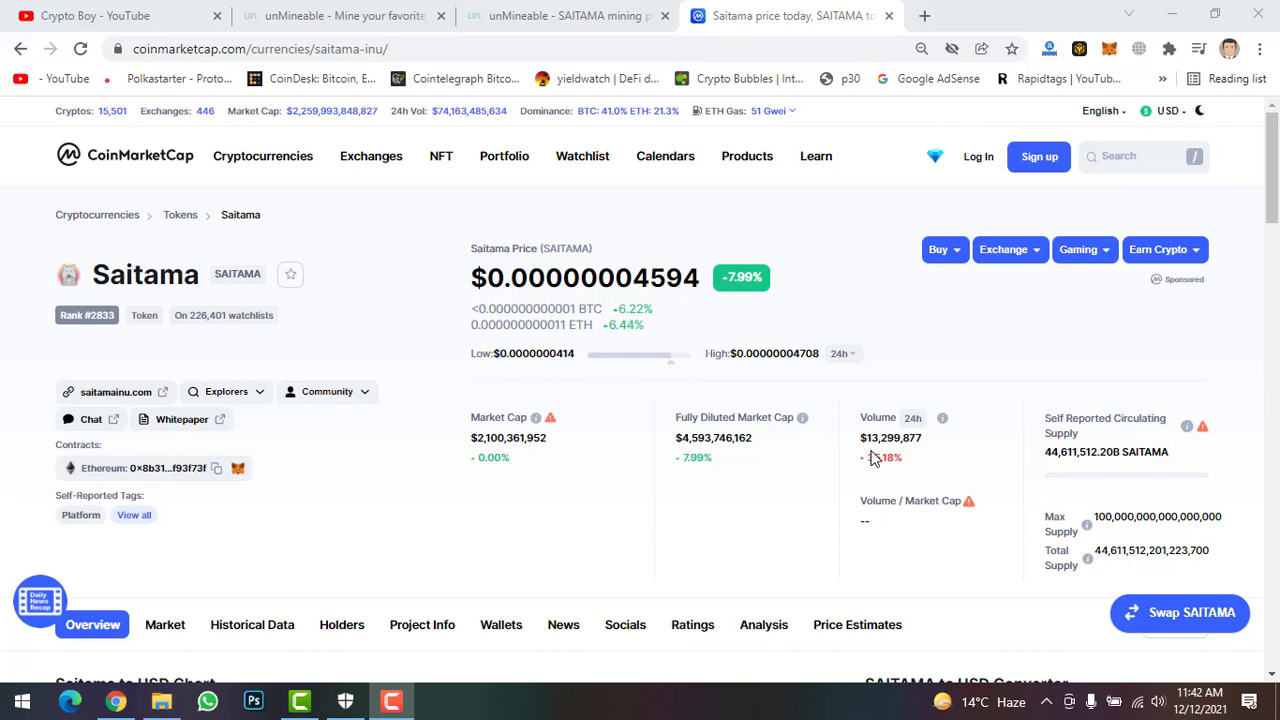
pyautogui.moveTo(899, 458)
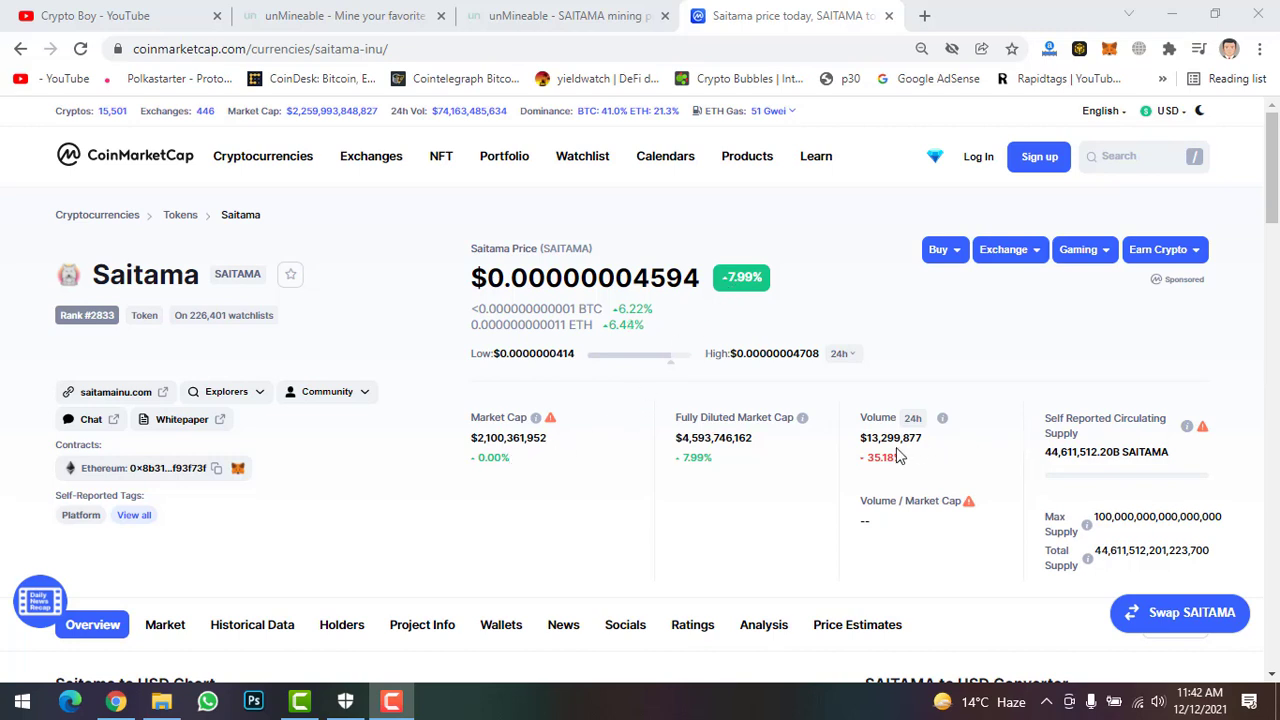
pyautogui.moveTo(1105, 444)
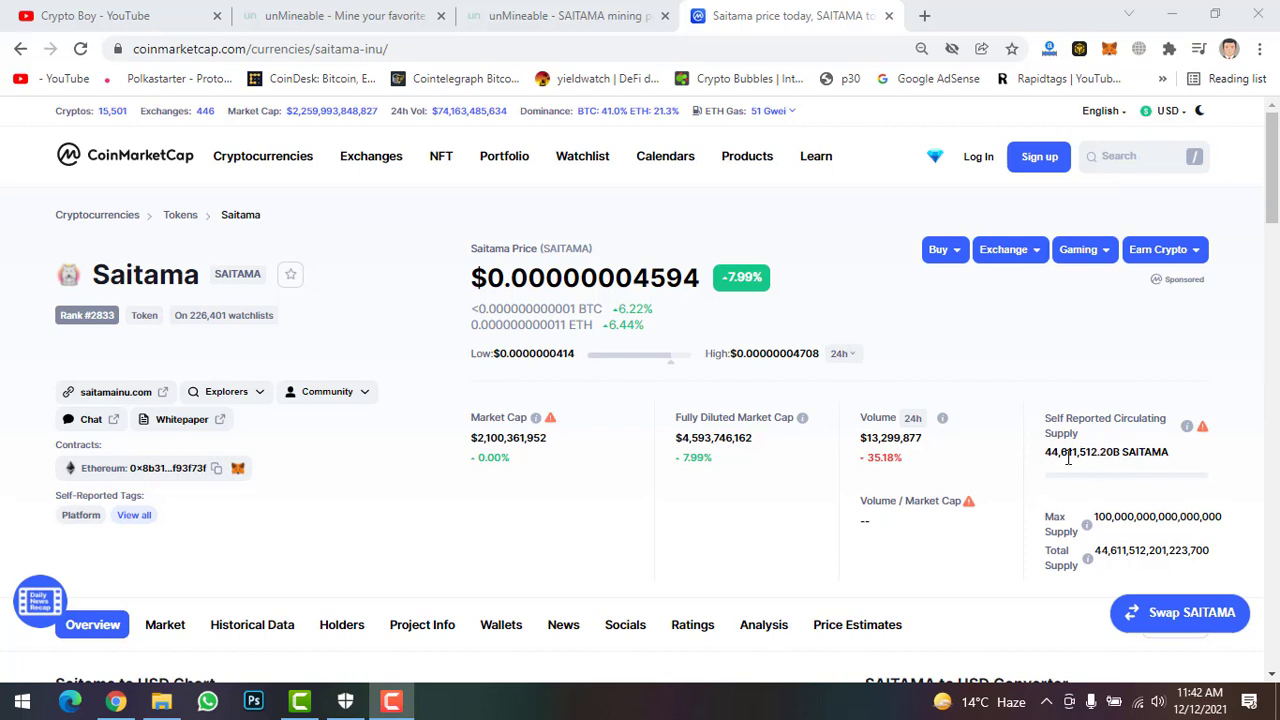
pyautogui.moveTo(1113, 525)
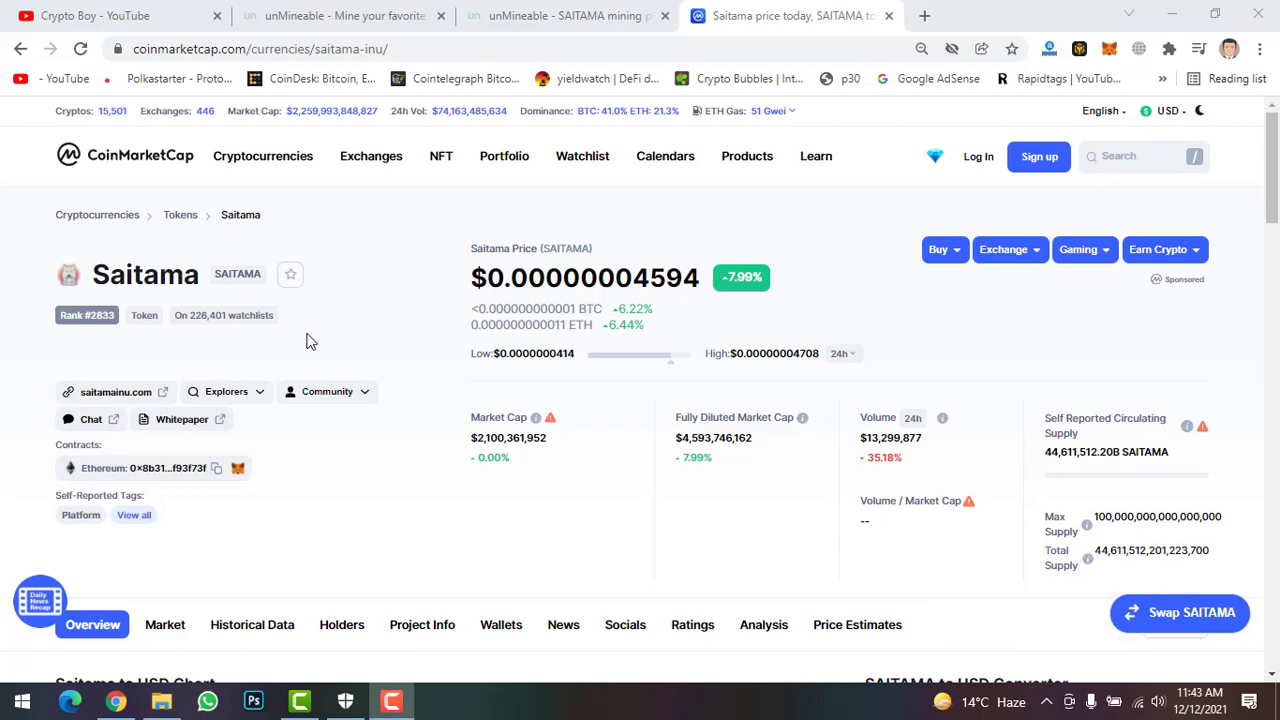
pyautogui.scroll(-3)
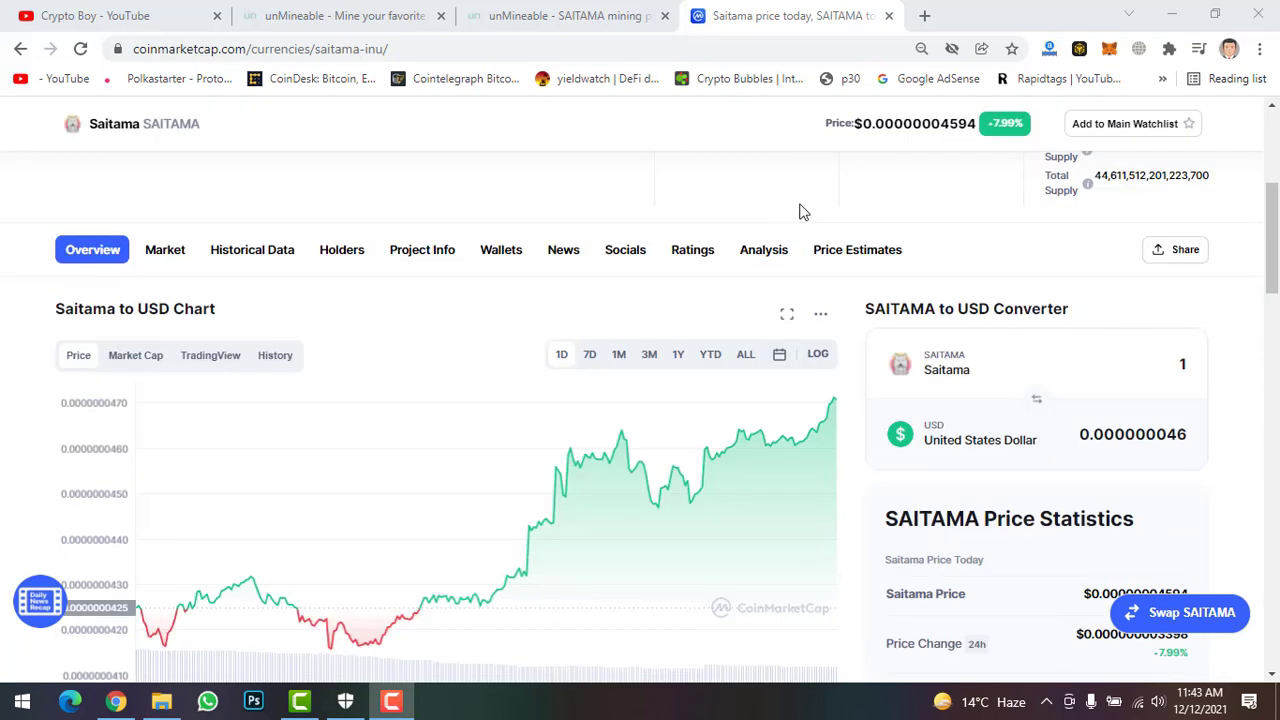
pyautogui.moveTo(402, 610)
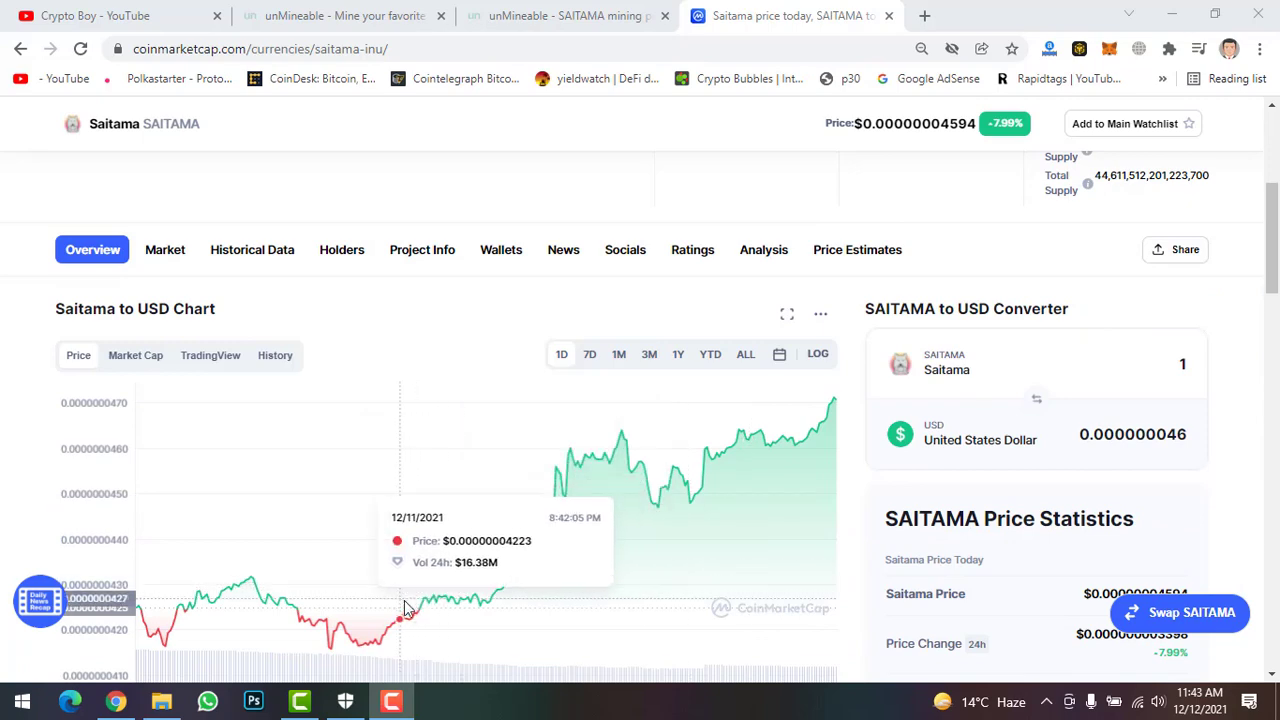
pyautogui.moveTo(418, 613)
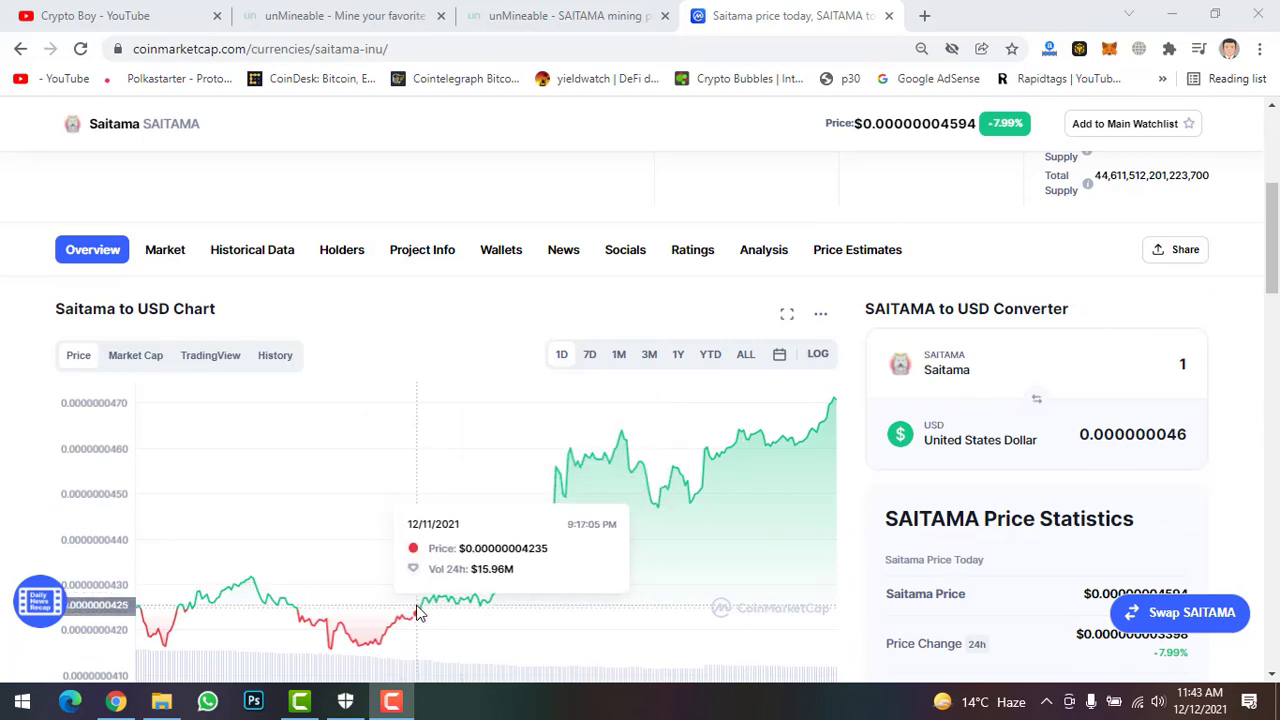
pyautogui.scroll(-3)
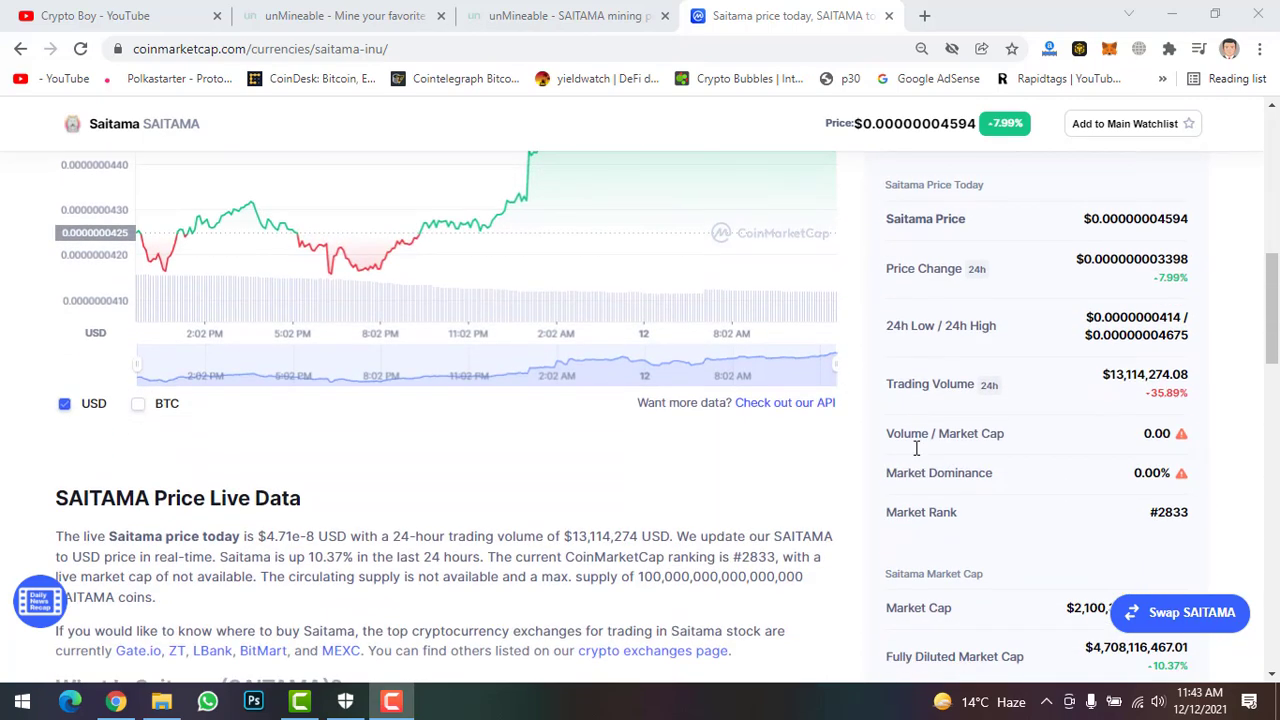
pyautogui.scroll(-3)
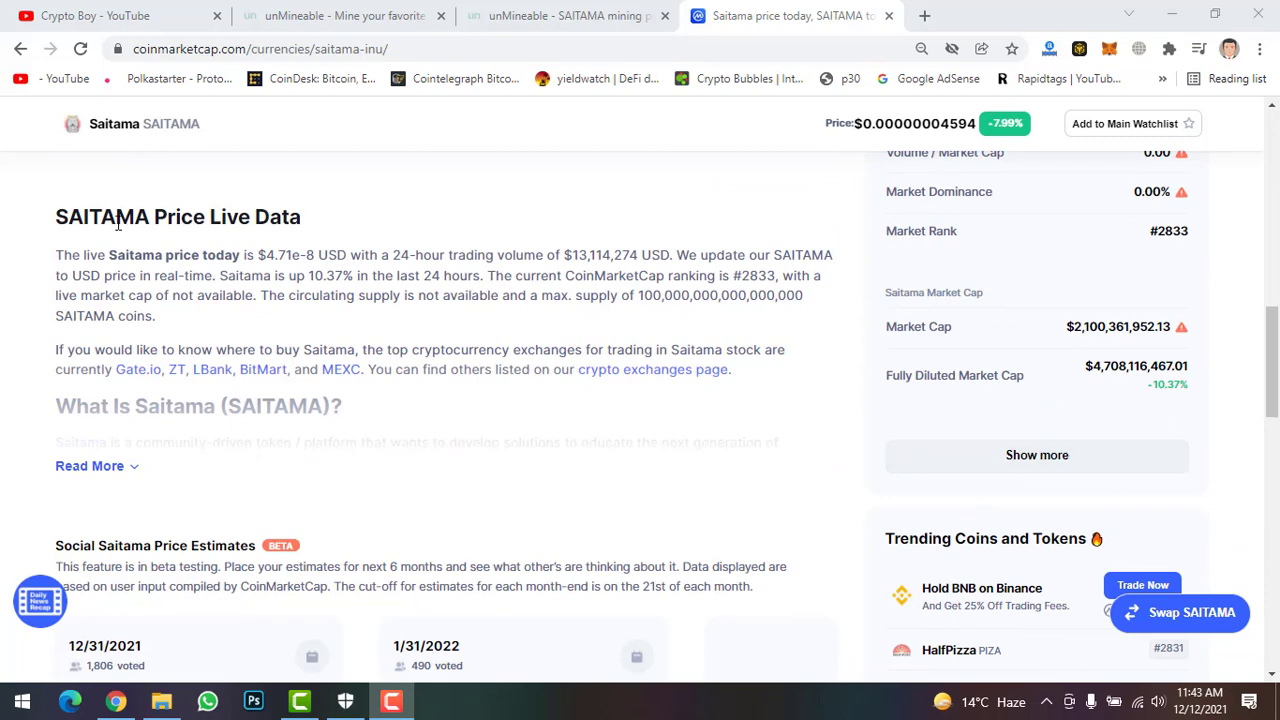
pyautogui.scroll(-3)
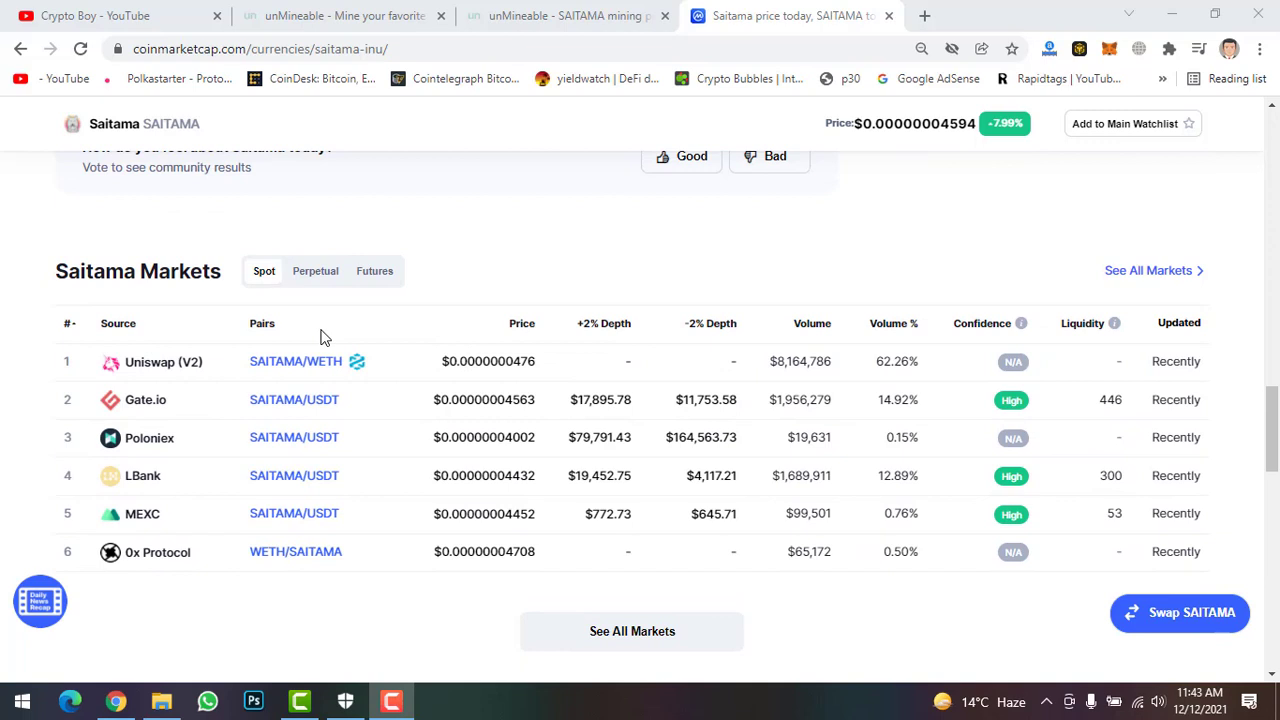
pyautogui.moveTo(130, 370)
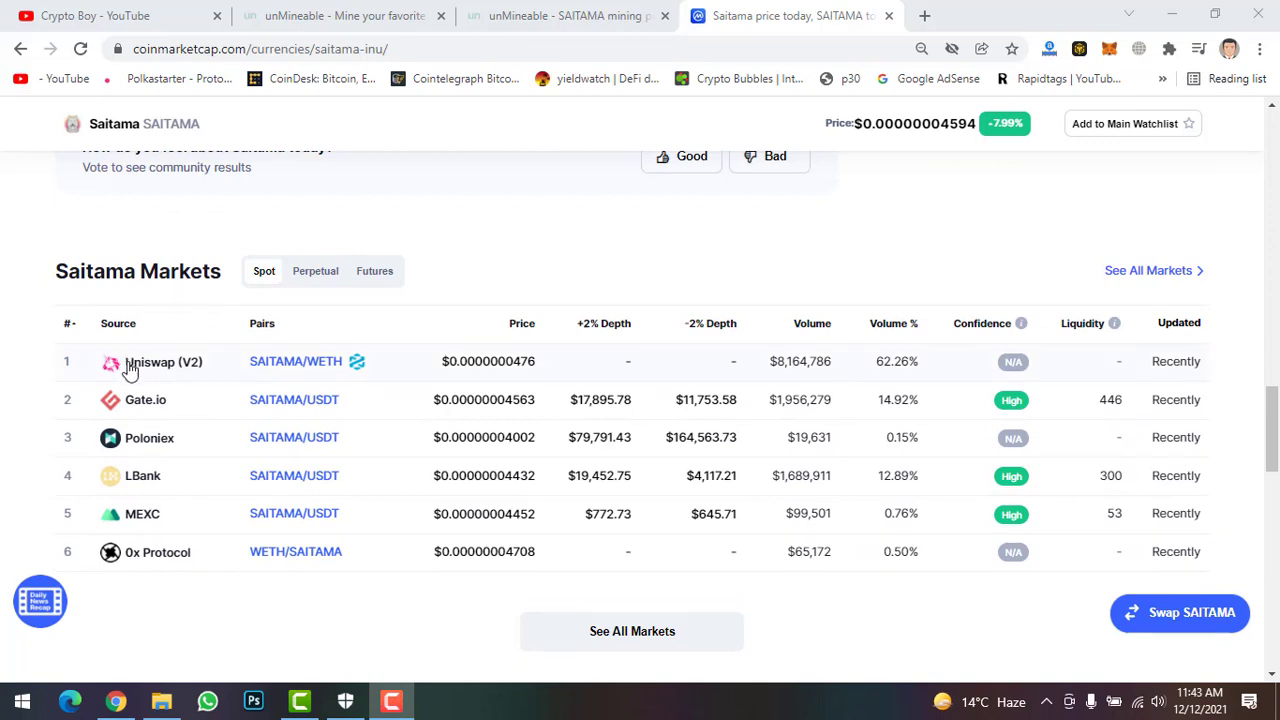
pyautogui.moveTo(125, 458)
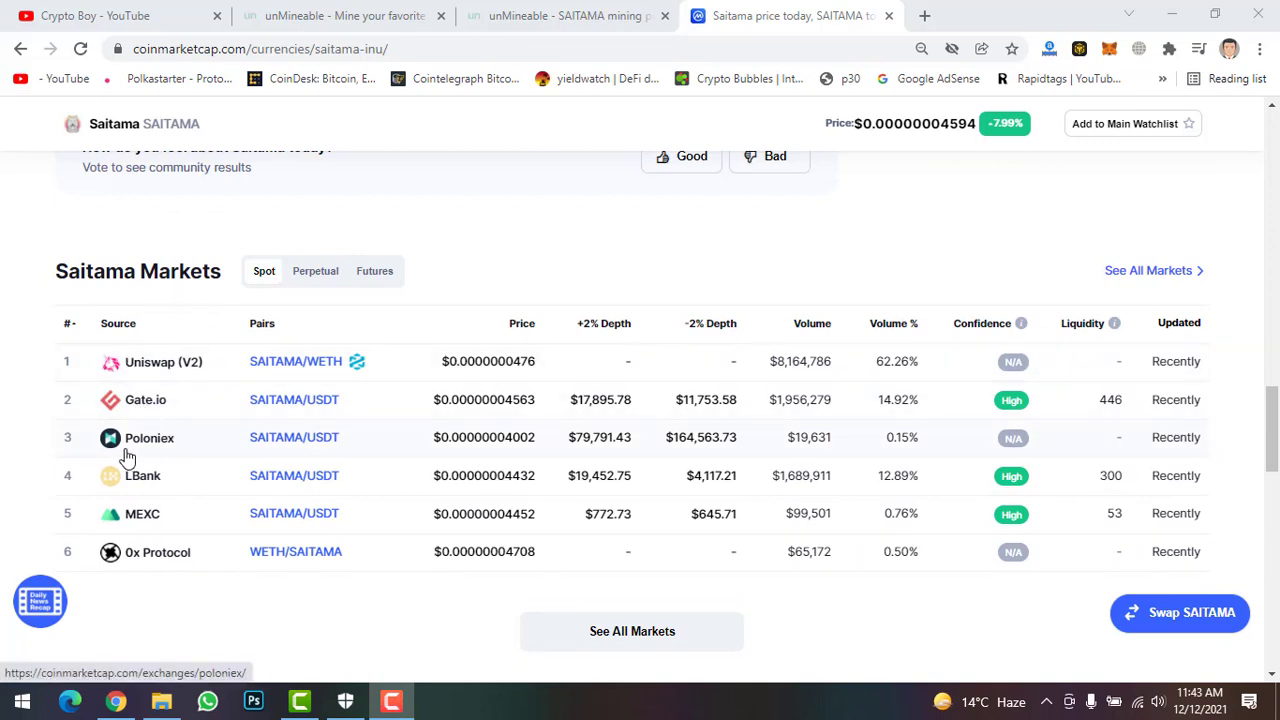
pyautogui.moveTo(150, 511)
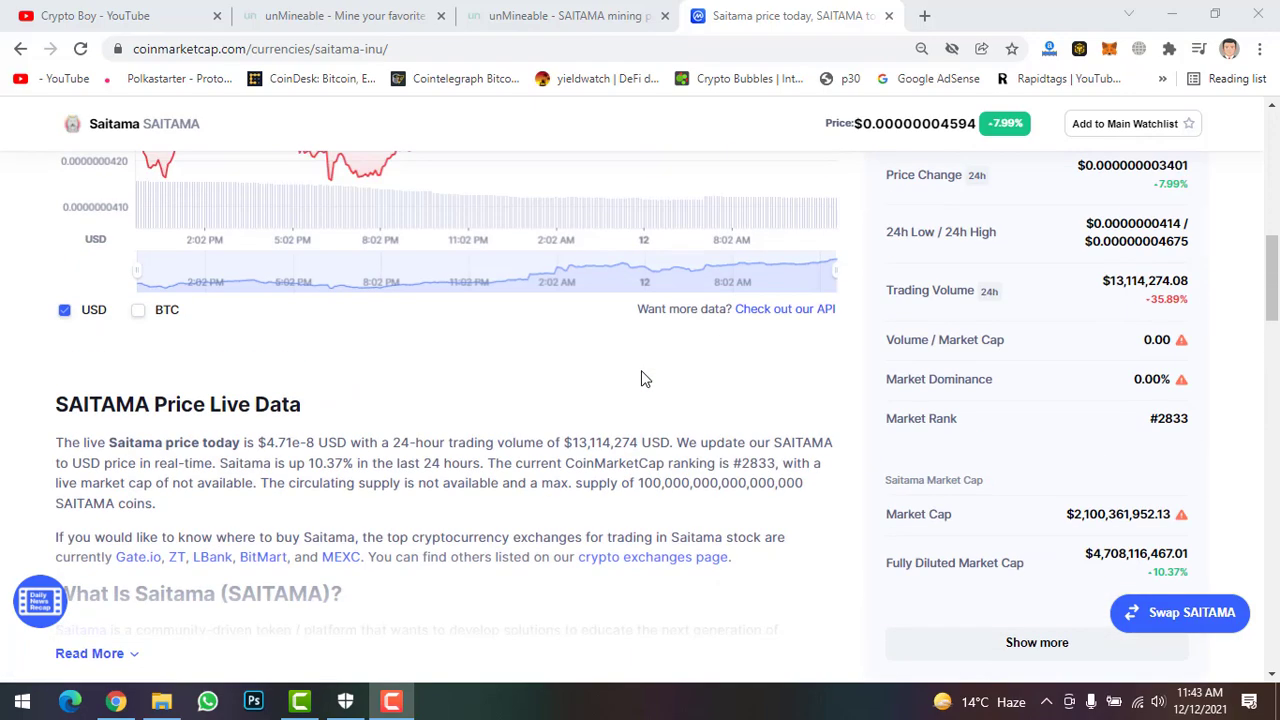
pyautogui.scroll(3)
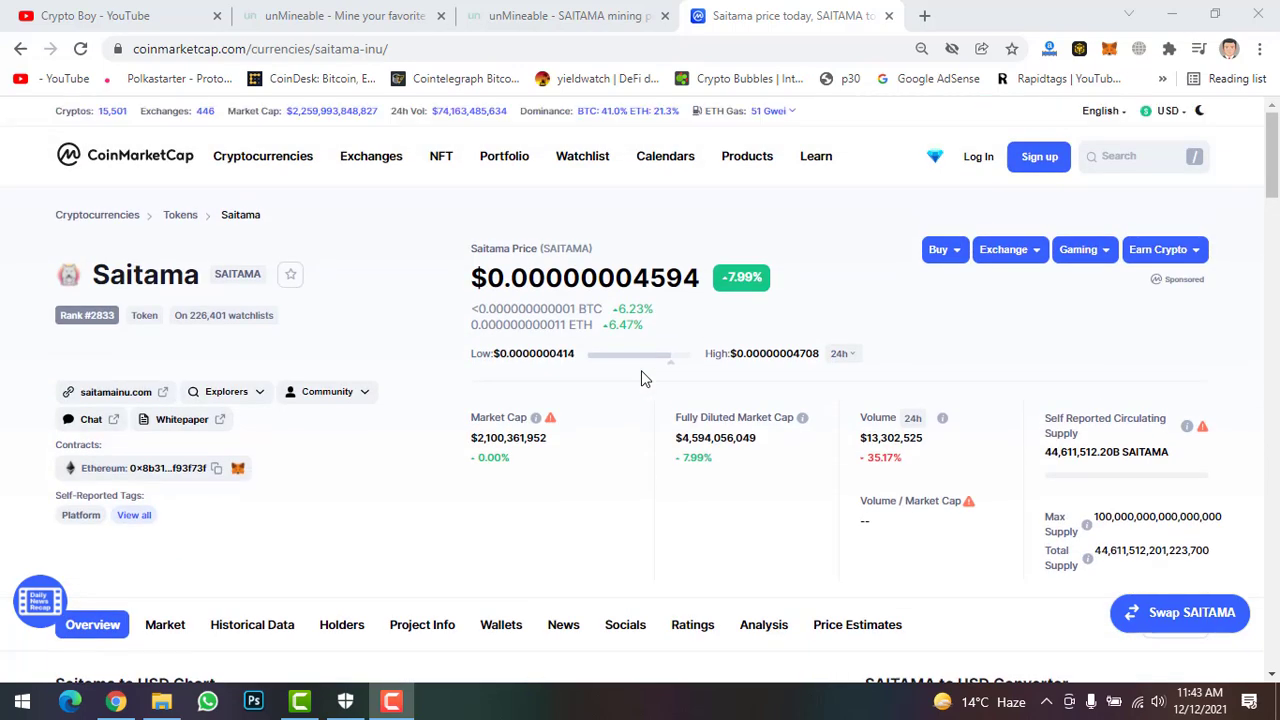
pyautogui.click(345, 16)
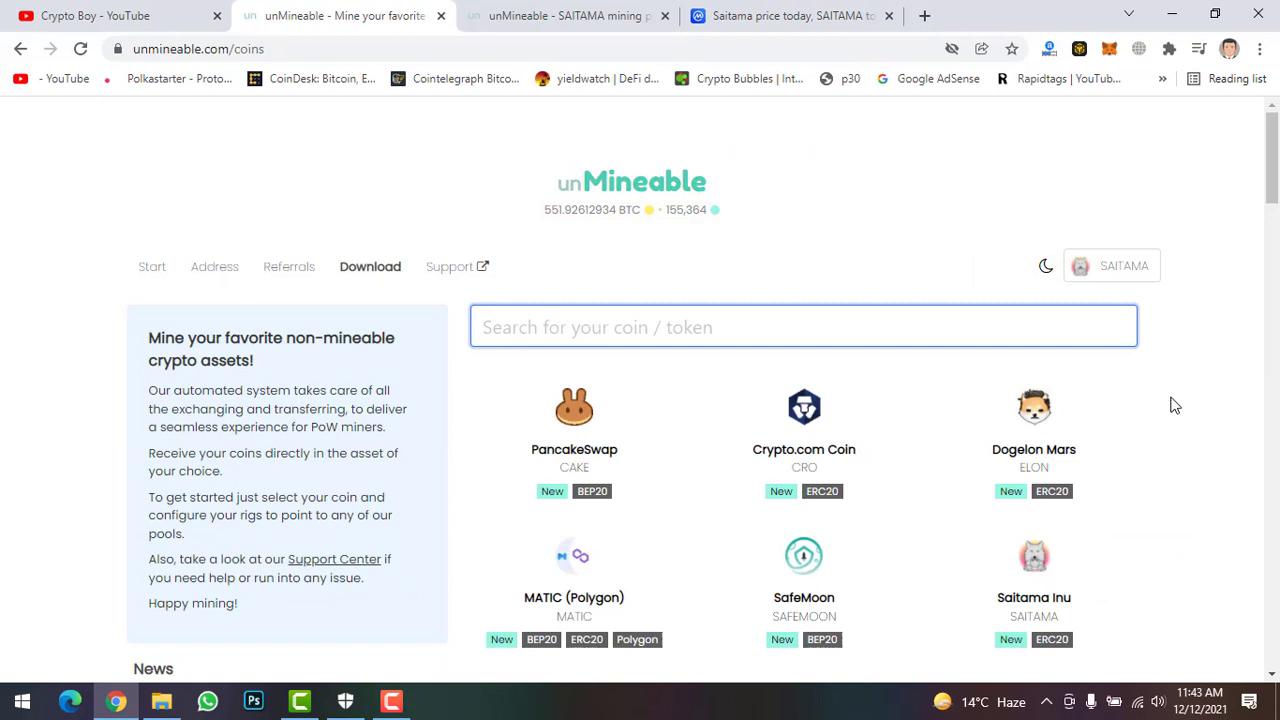
pyautogui.scroll(-3)
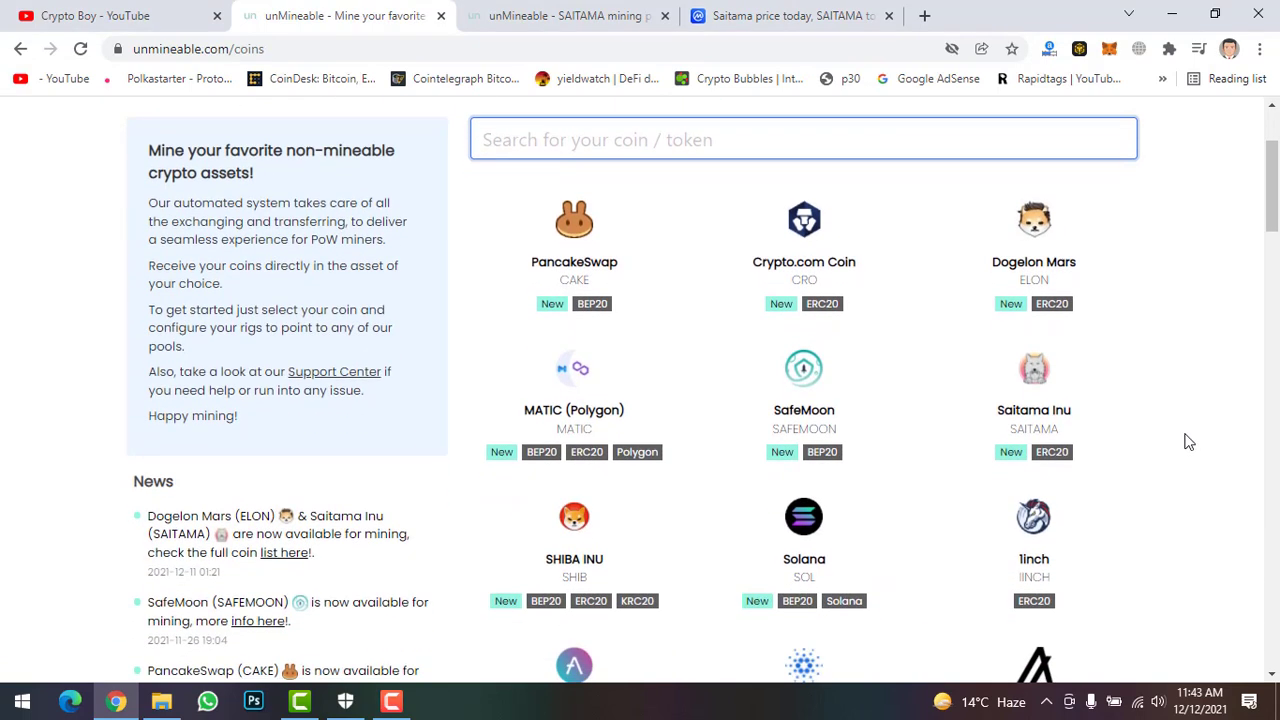
pyautogui.moveTo(1169, 443)
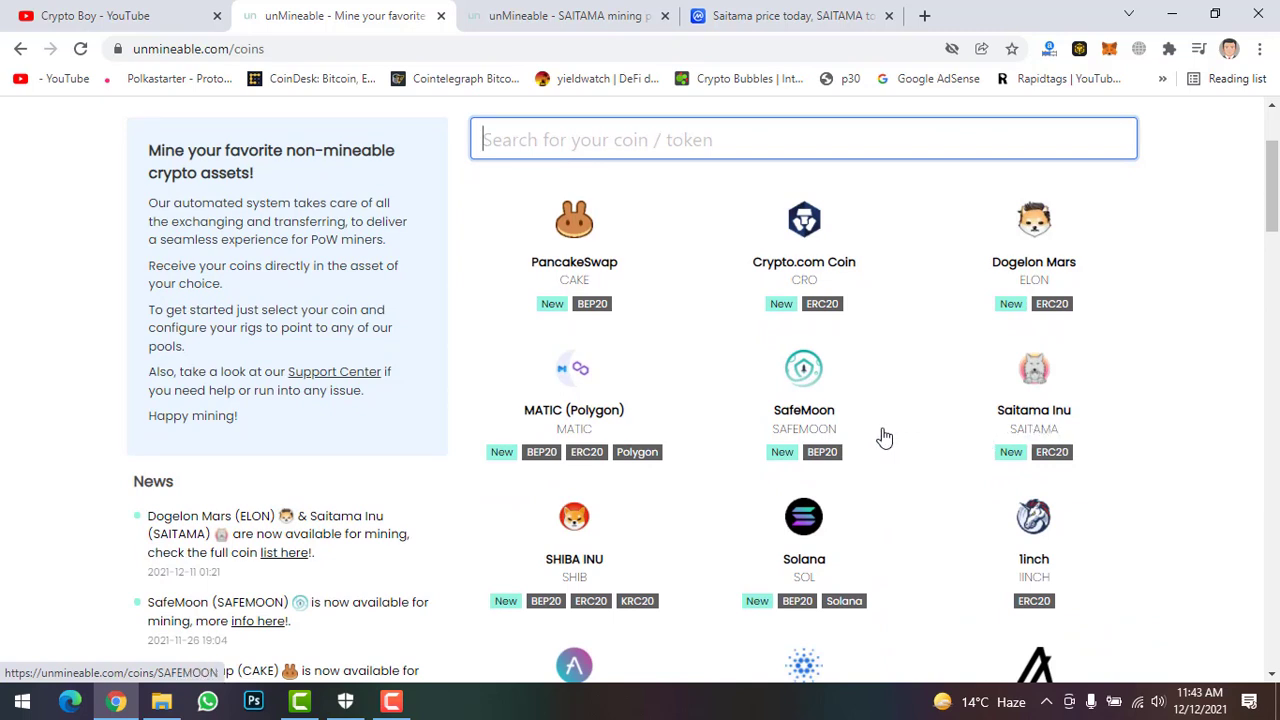
pyautogui.moveTo(1032, 423)
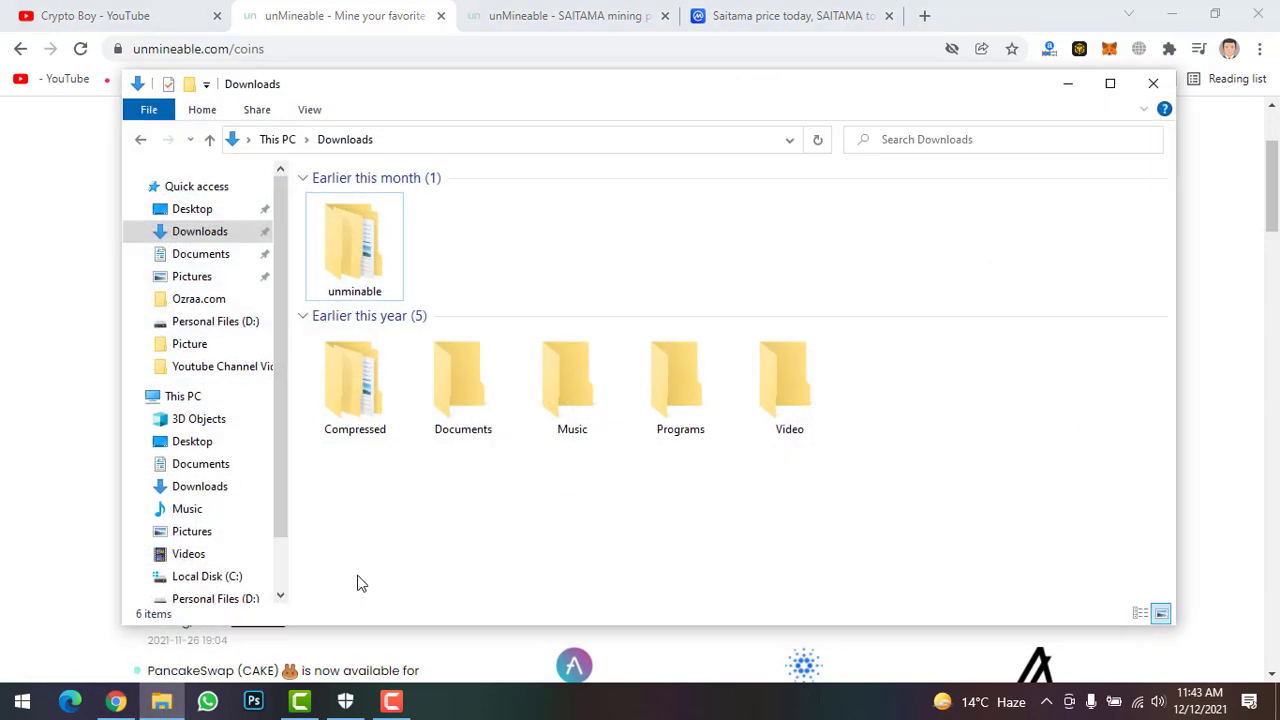
pyautogui.moveTo(471, 246)
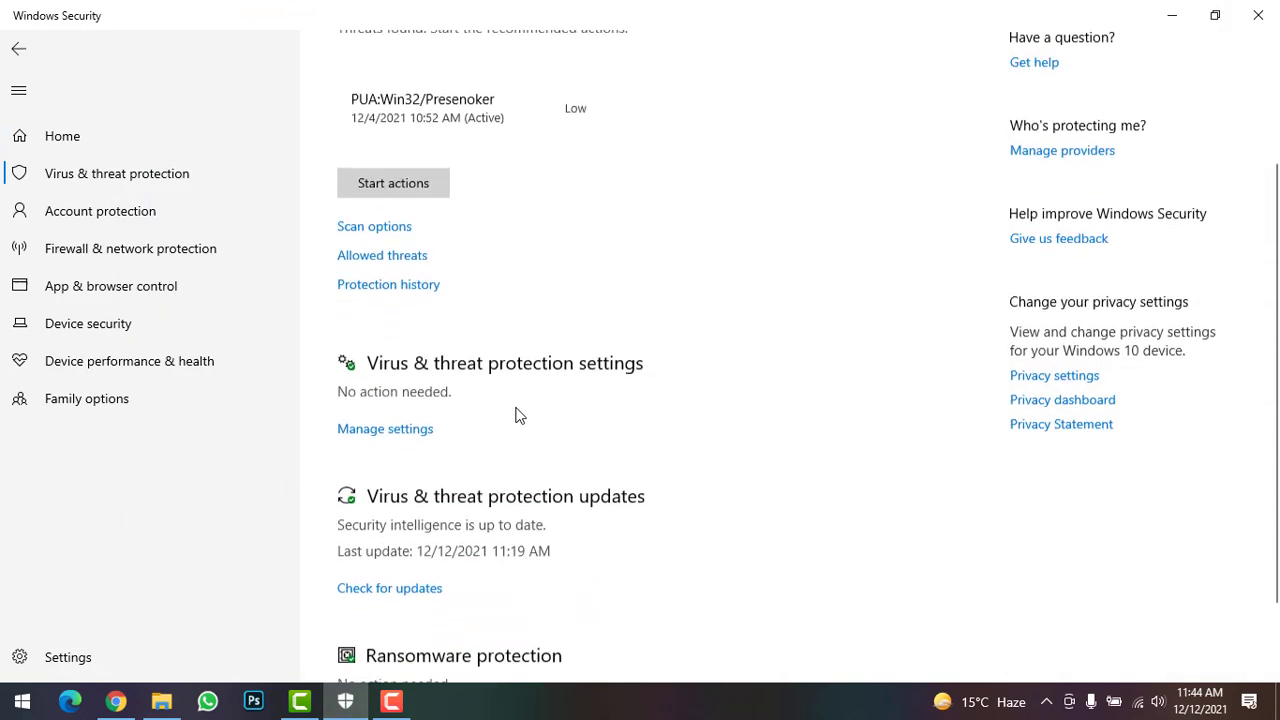
# Reach the Defender Antivirus Exclusions page and choose to add a Folder exclusion.
pyautogui.click(385, 428)
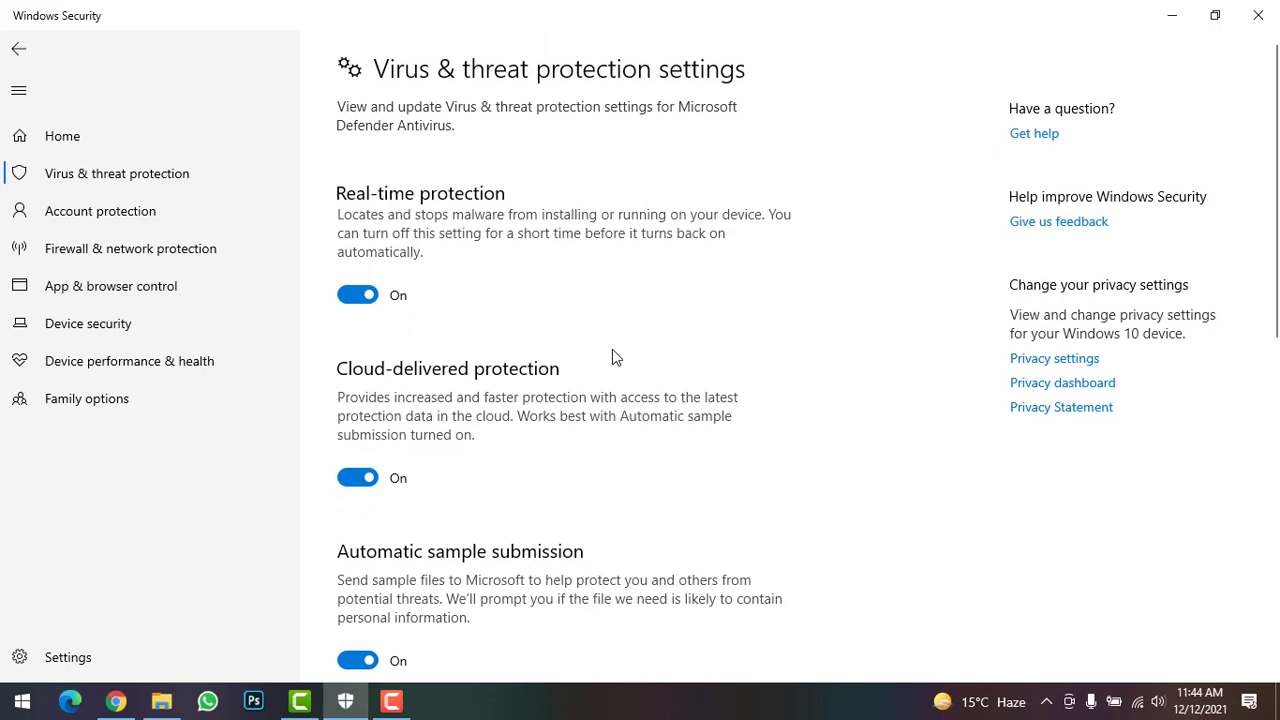
pyautogui.scroll(-3)
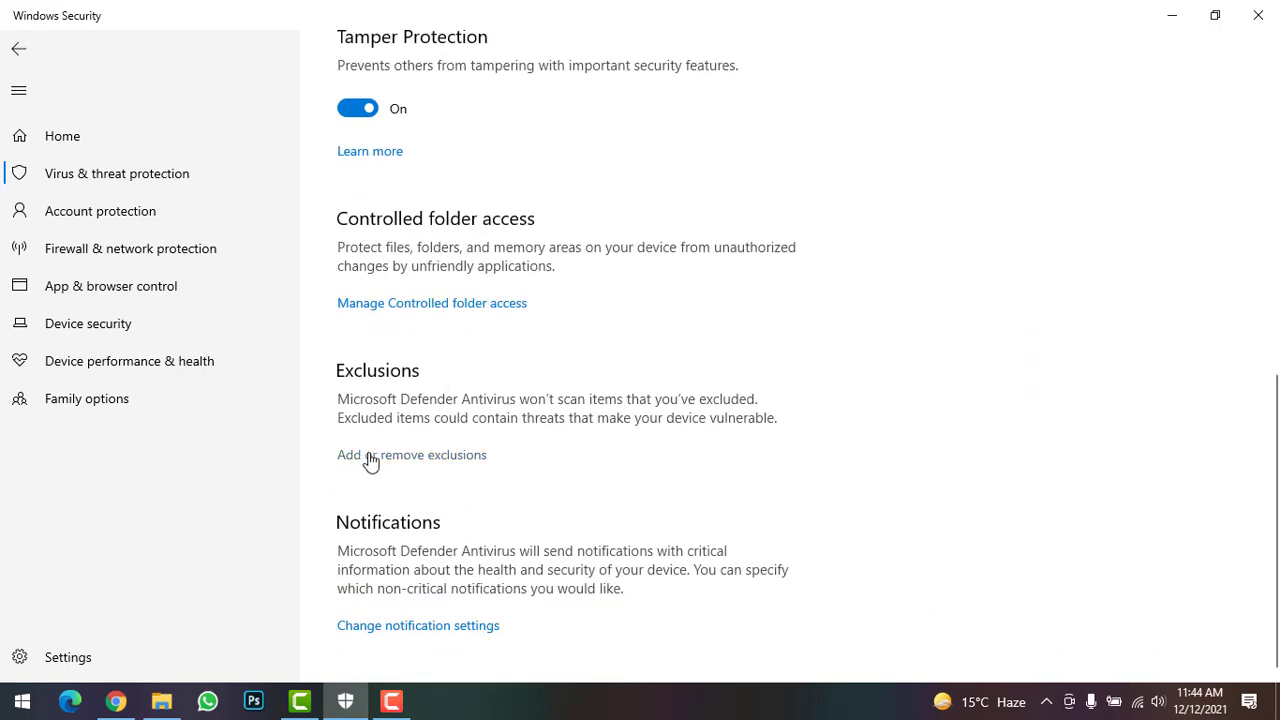
pyautogui.click(411, 455)
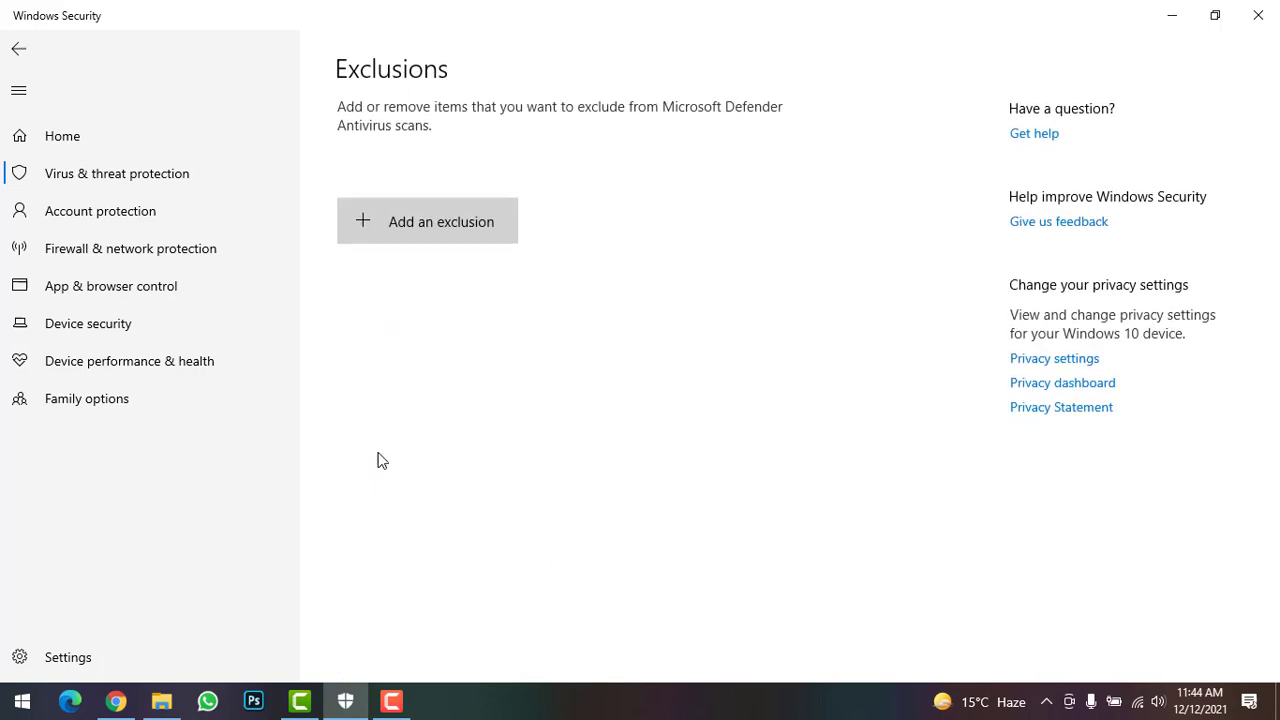
pyautogui.click(427, 221)
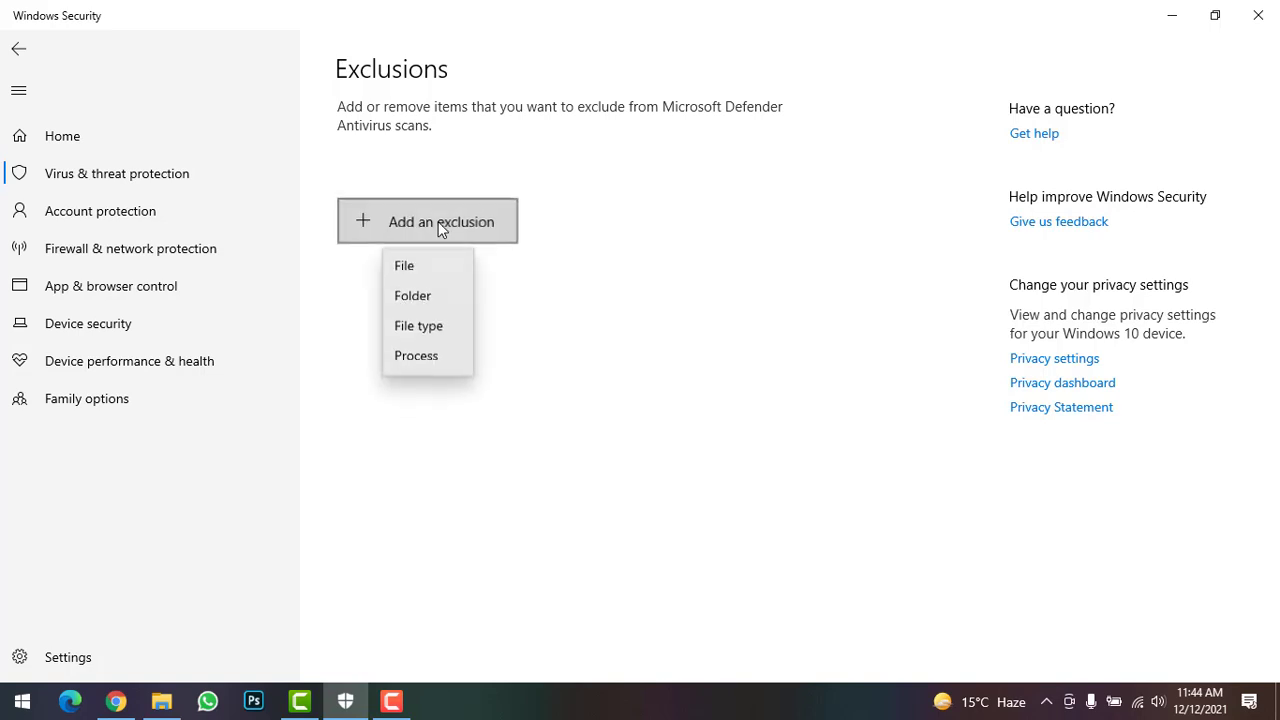
pyautogui.click(440, 299)
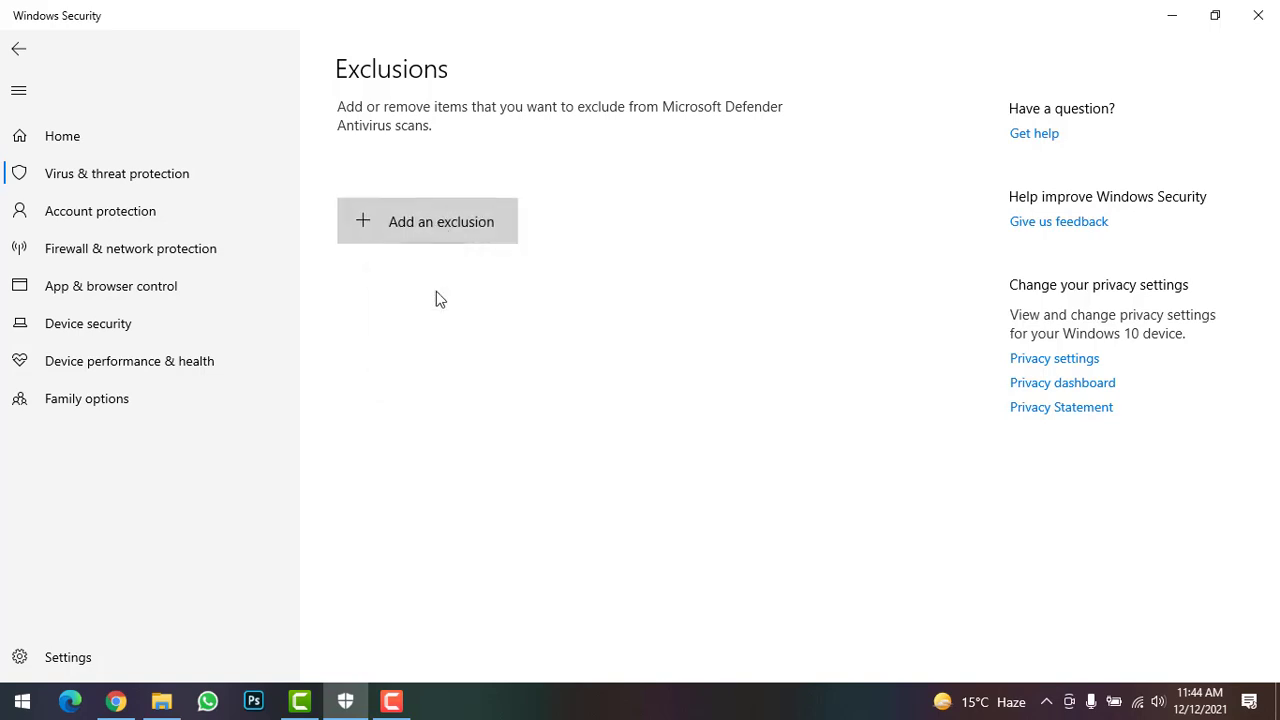
# Add the Downloads\unmineable folder as a Defender exclusion.
pyautogui.click(427, 221)
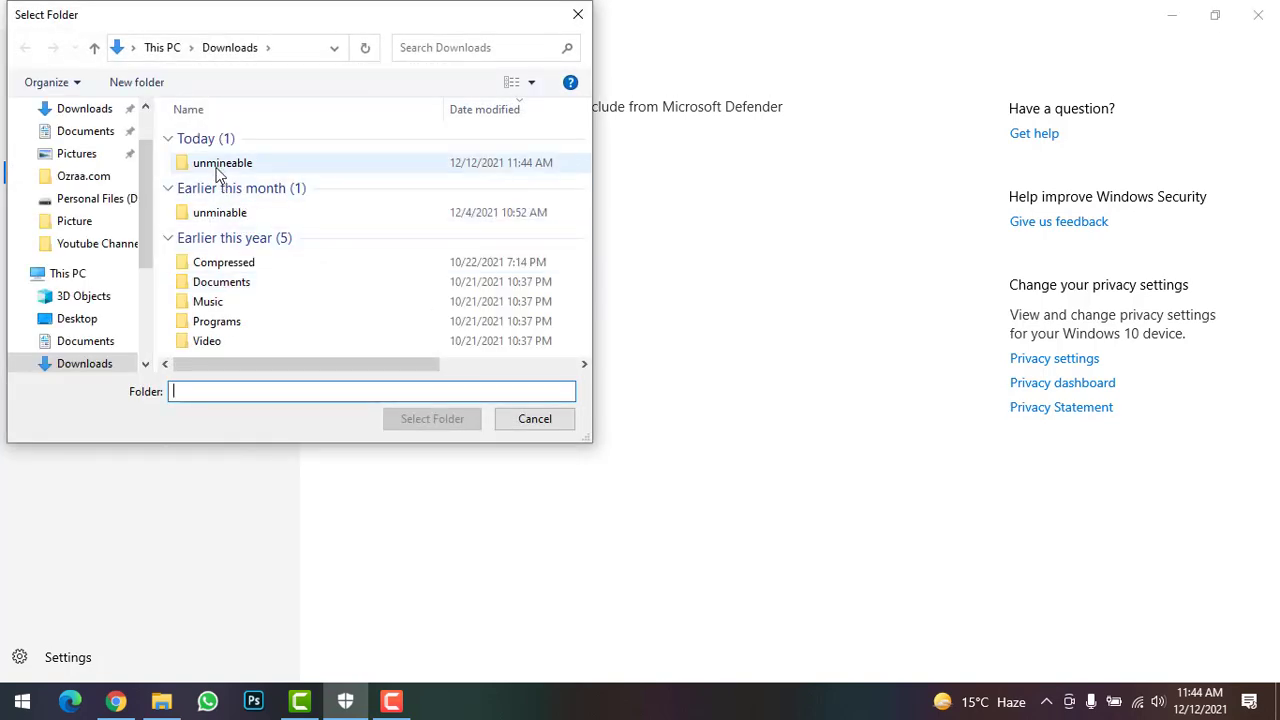
pyautogui.click(221, 162)
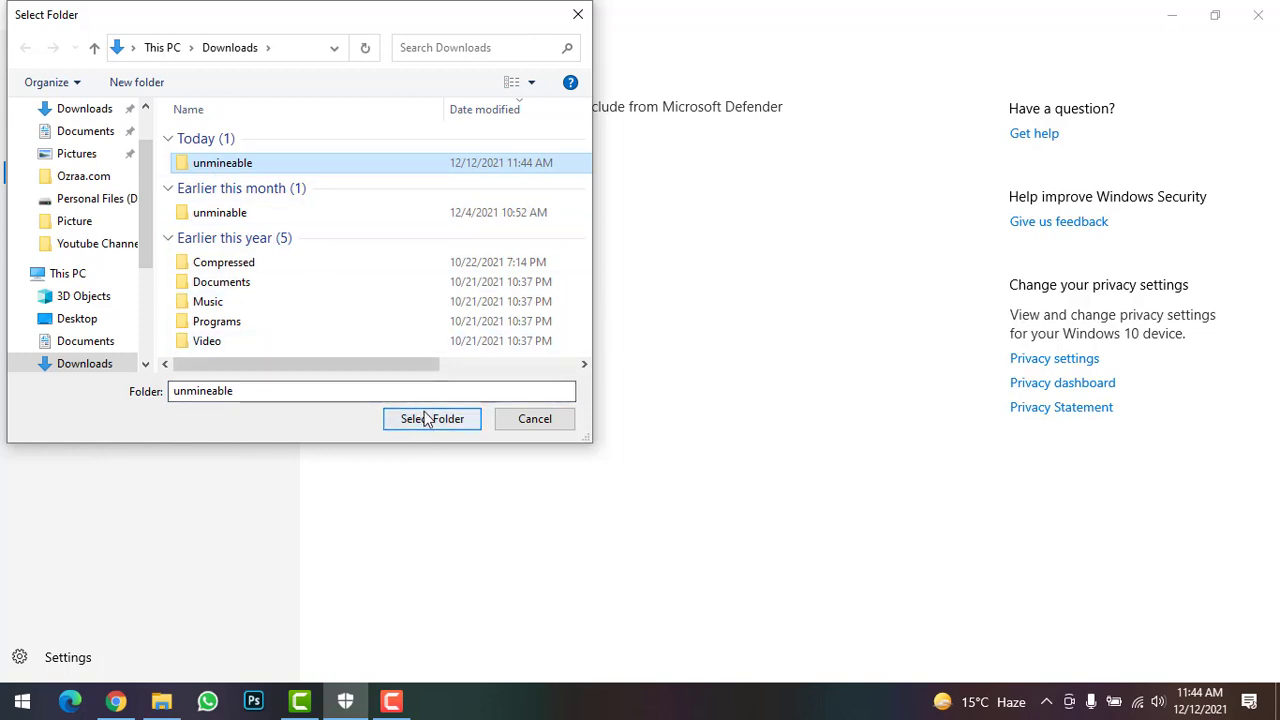
pyautogui.click(431, 419)
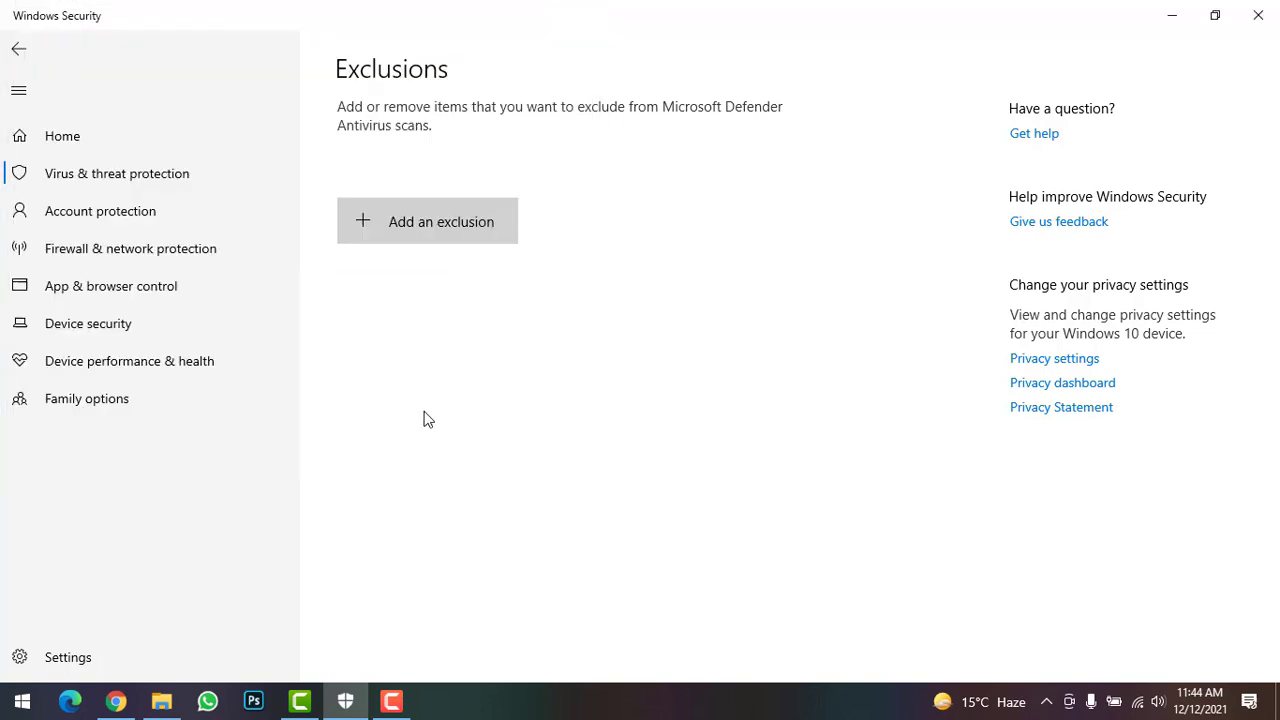
pyautogui.click(427, 221)
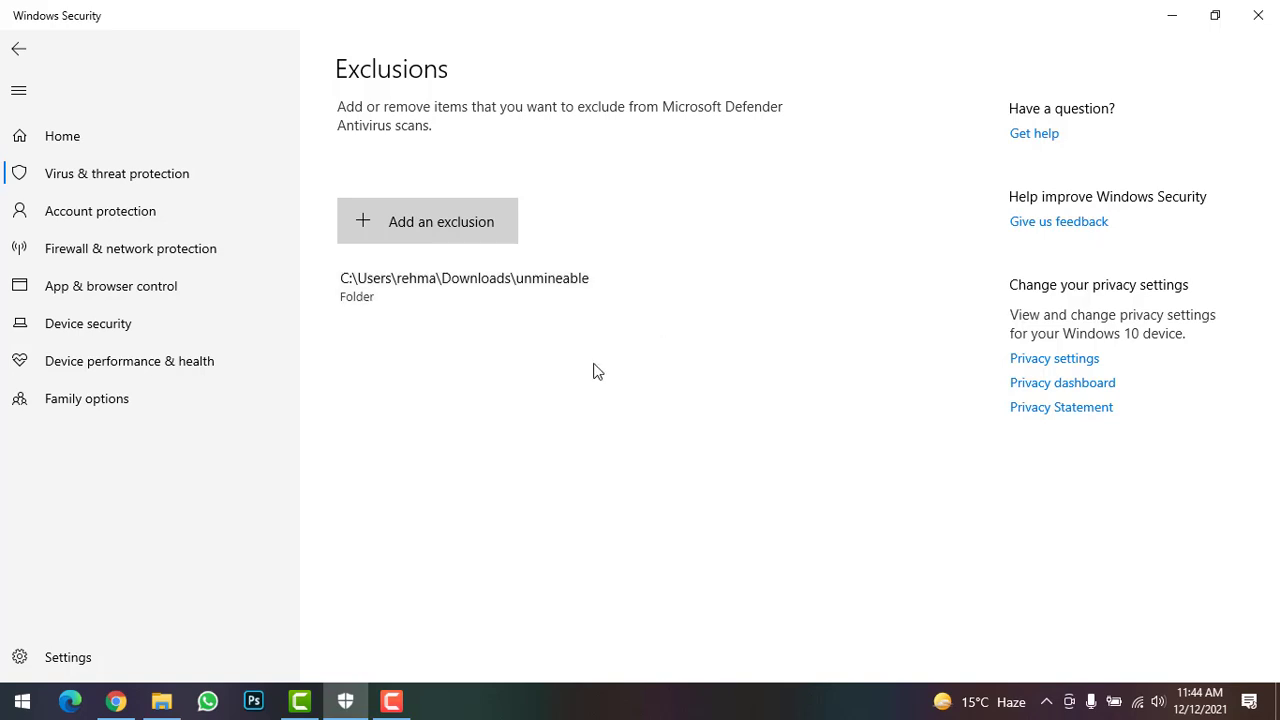
pyautogui.moveTo(591, 355)
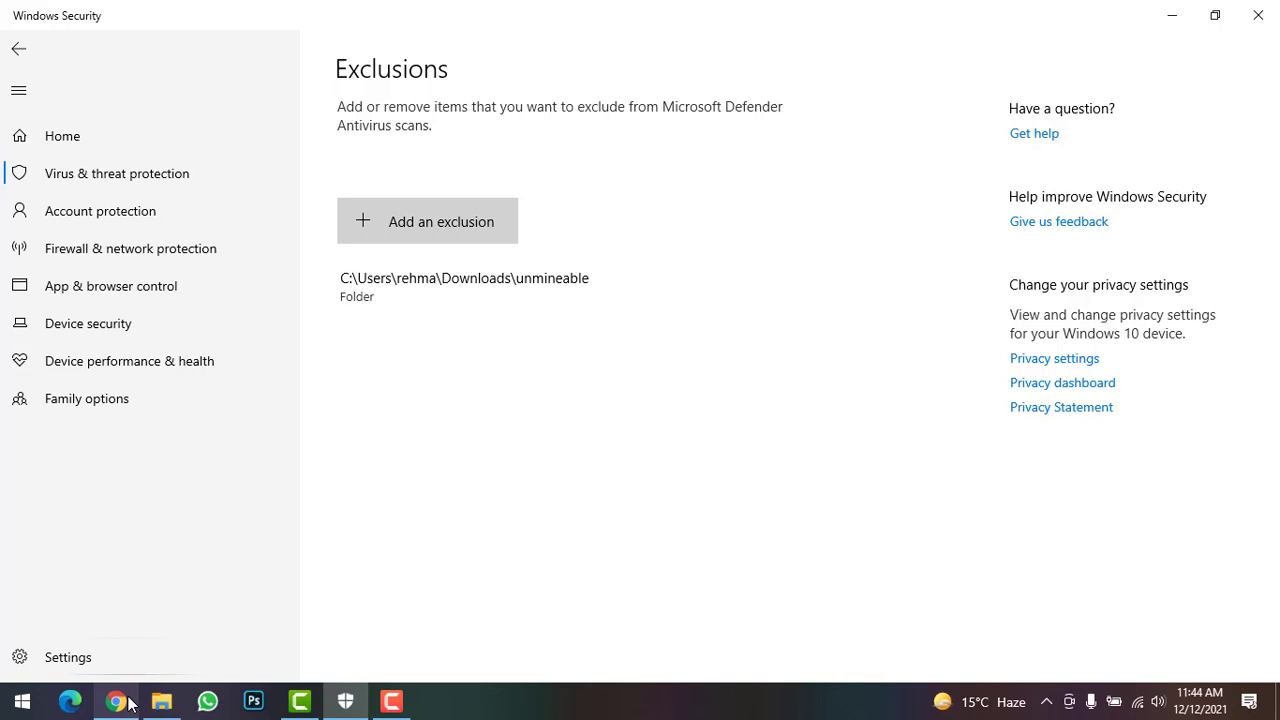
# Show unmineable.com's download page in Chrome with the Windows 64-bit miner buttons visible.
pyautogui.click(117, 700)
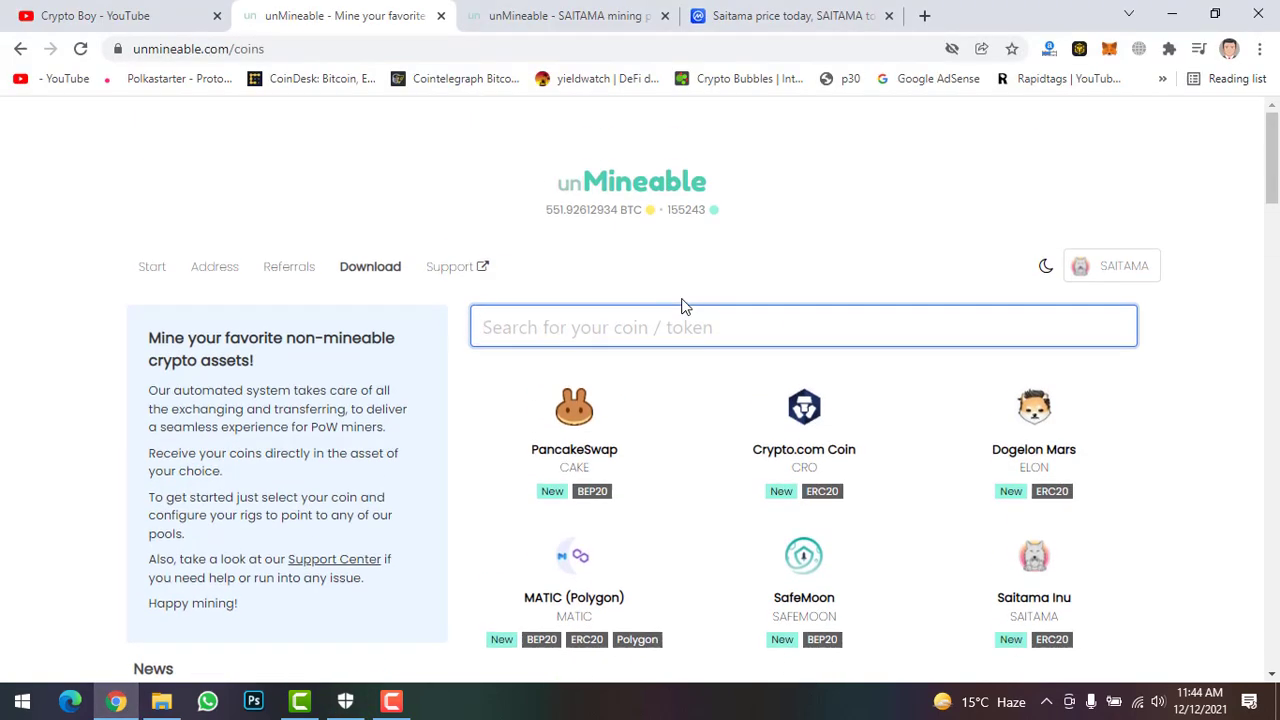
pyautogui.click(370, 266)
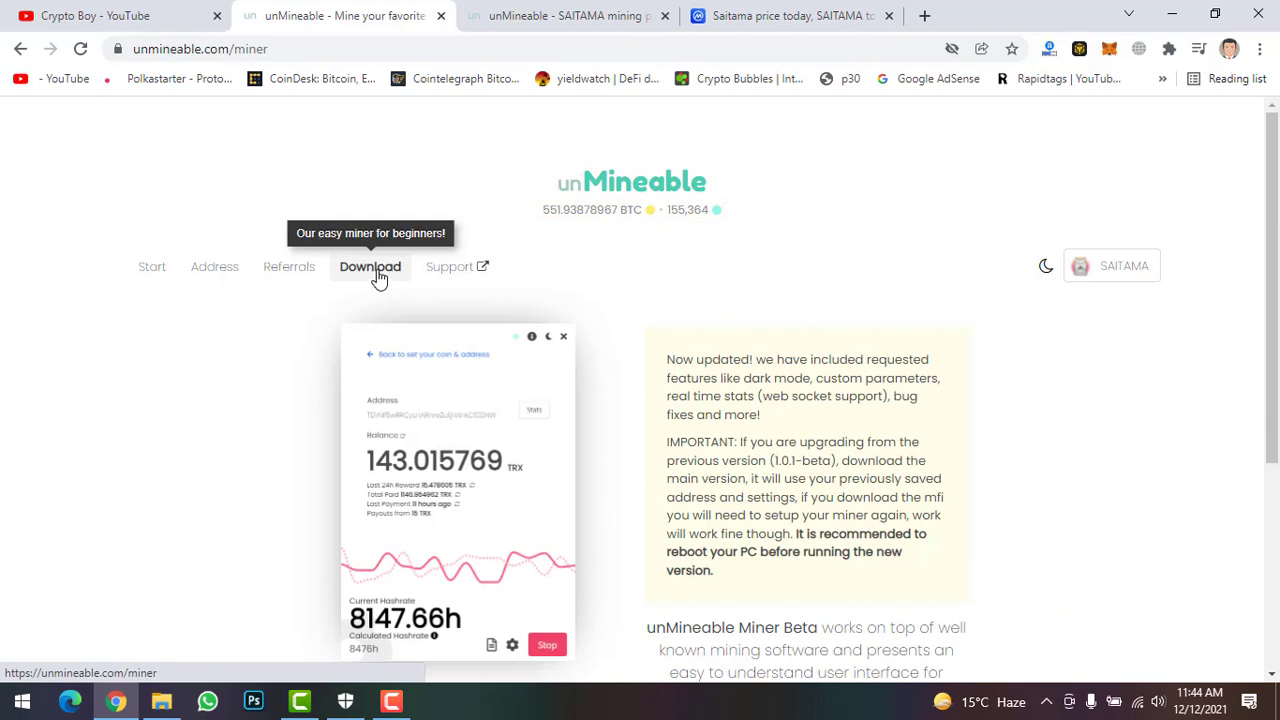
pyautogui.scroll(-3)
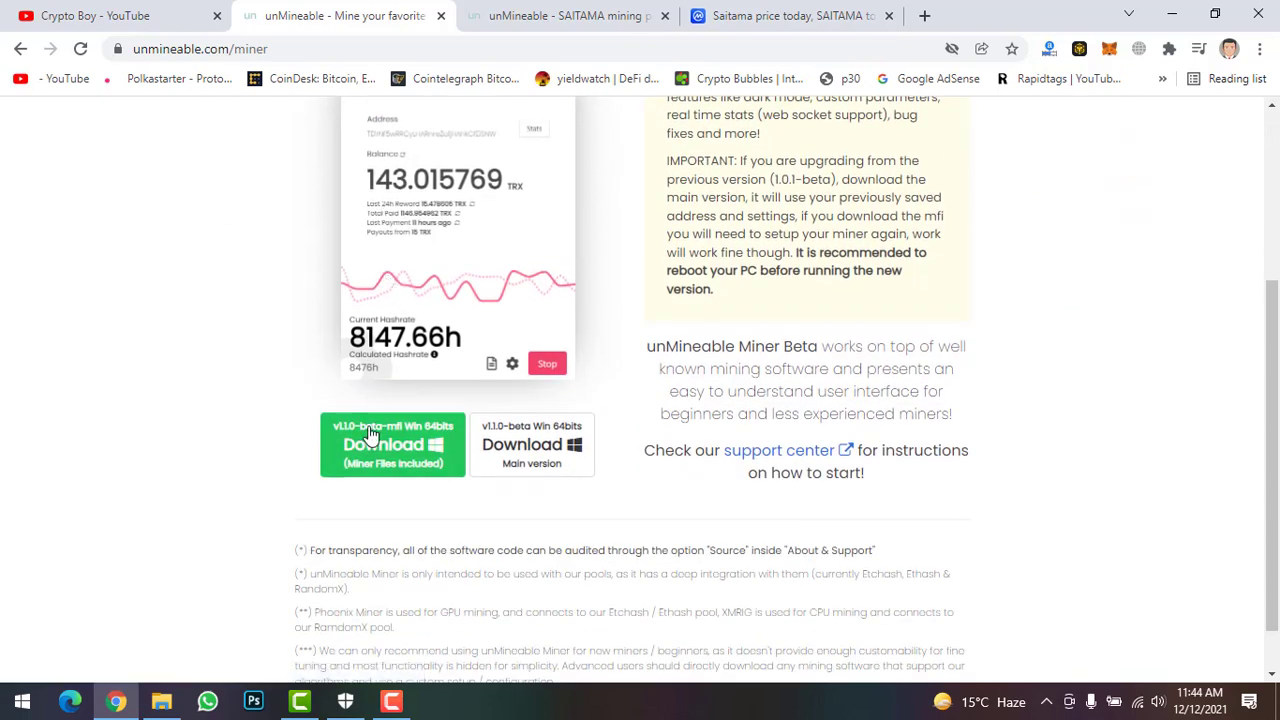
# Save the v1.1.0-beta-mfi miner zip into the Downloads\unmineable folder.
pyautogui.rightClick(373, 444)
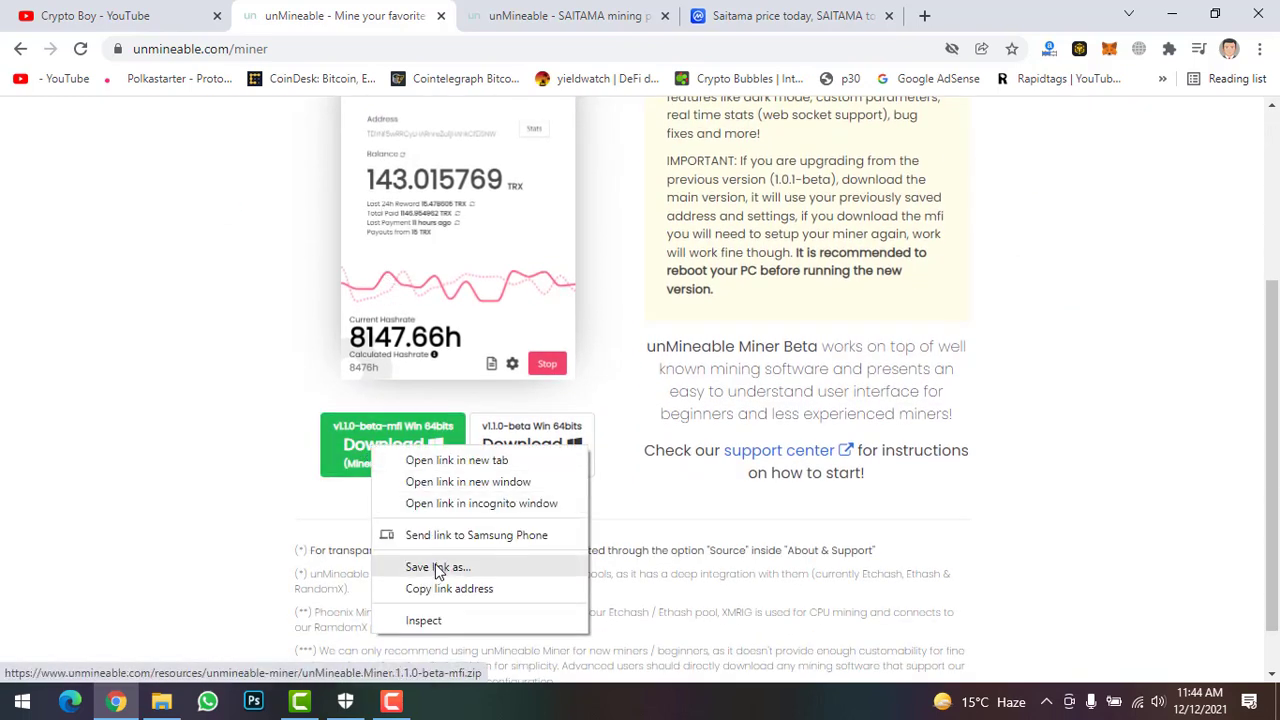
pyautogui.click(437, 567)
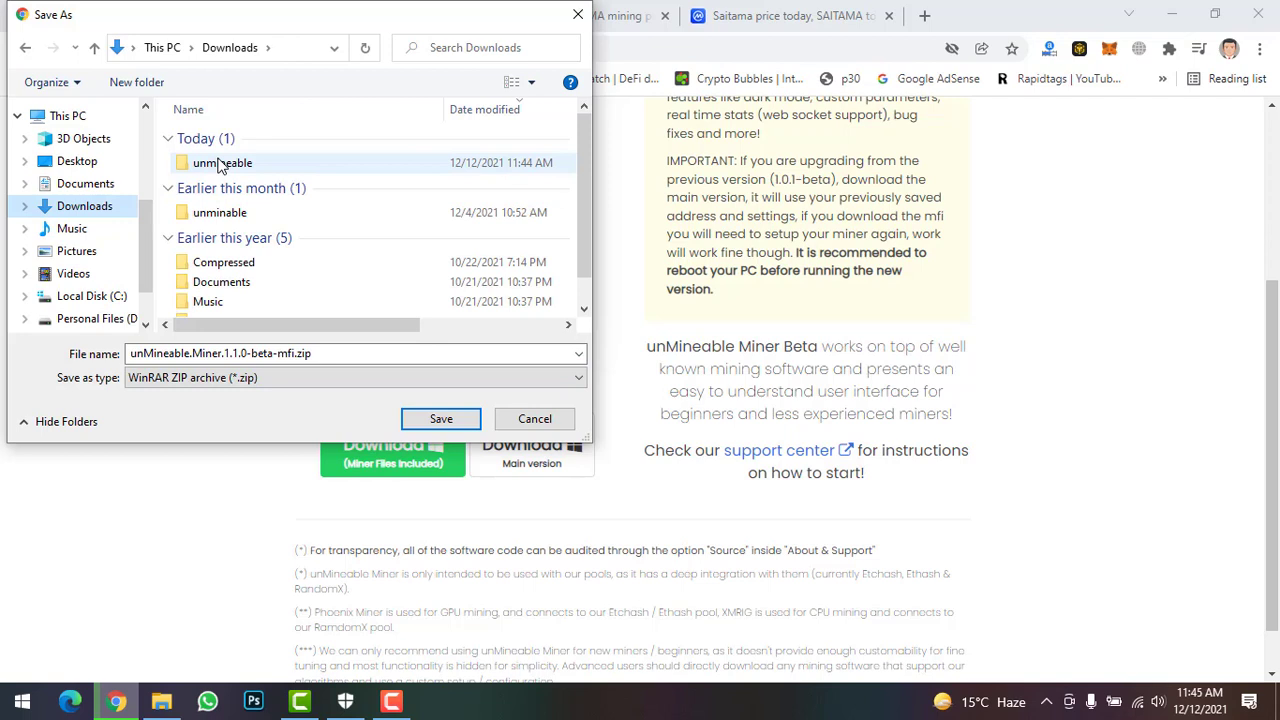
pyautogui.doubleClick(222, 162)
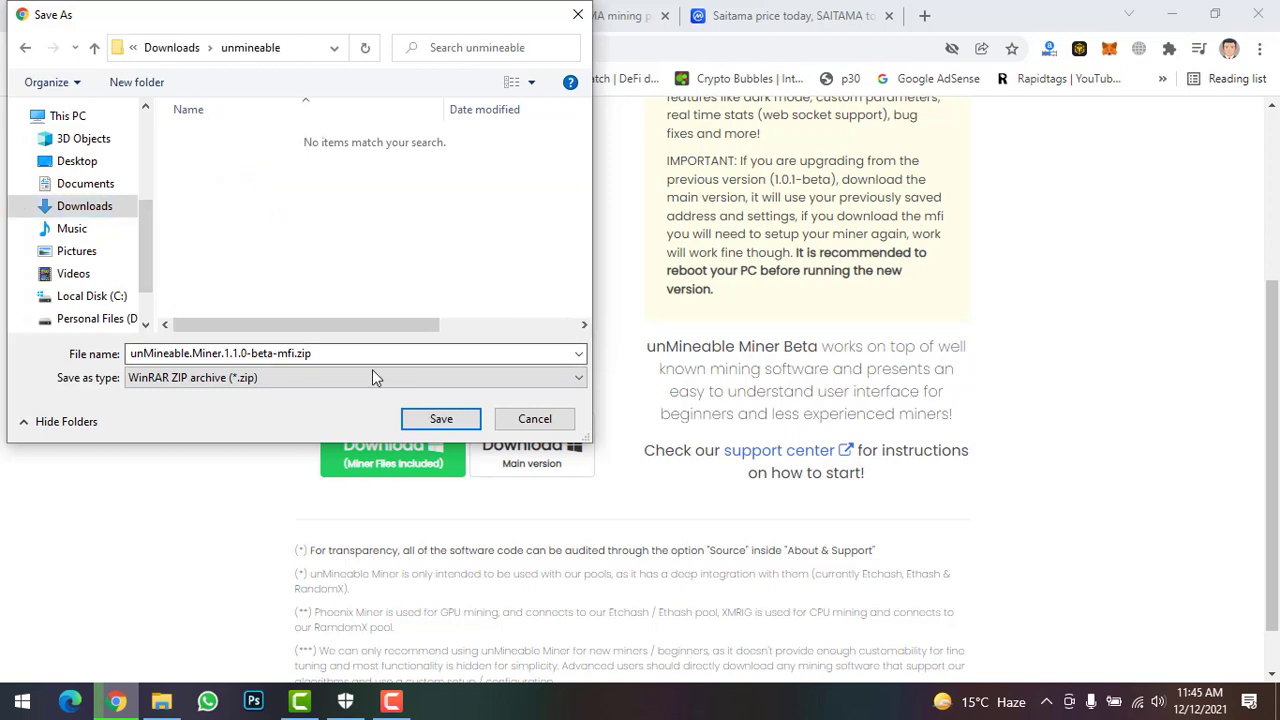
pyautogui.click(440, 418)
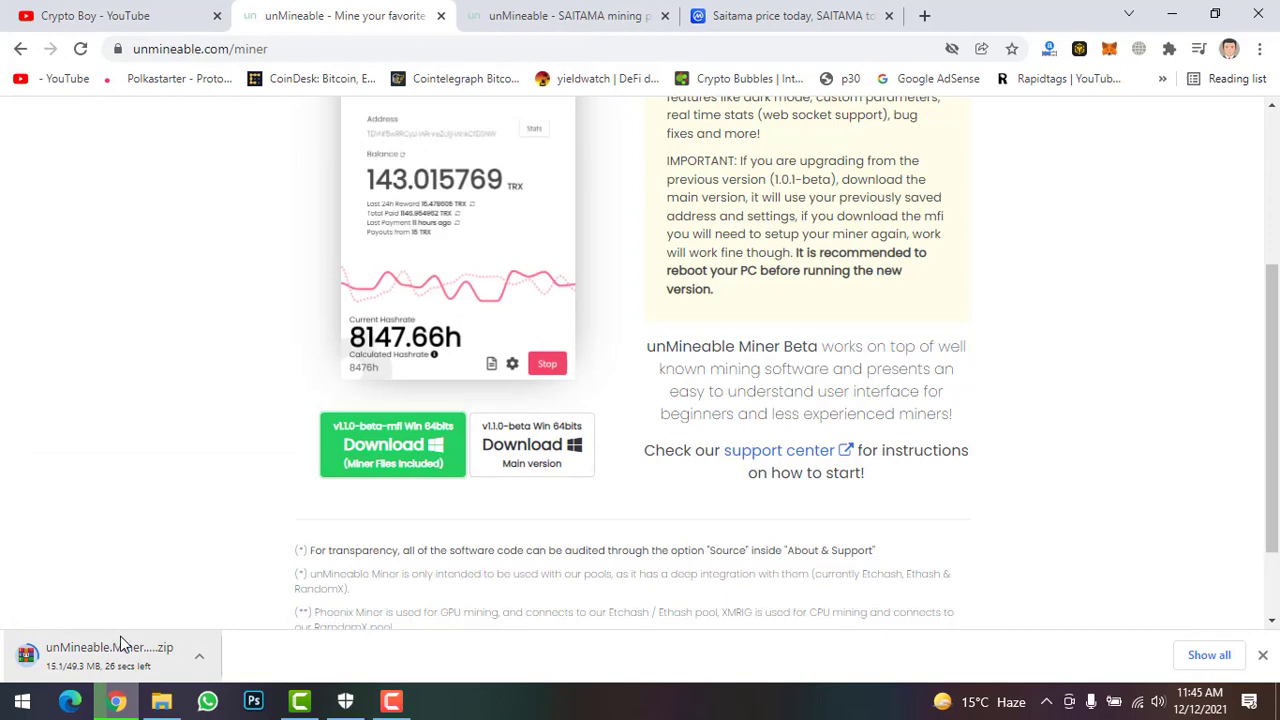
pyautogui.moveTo(165, 636)
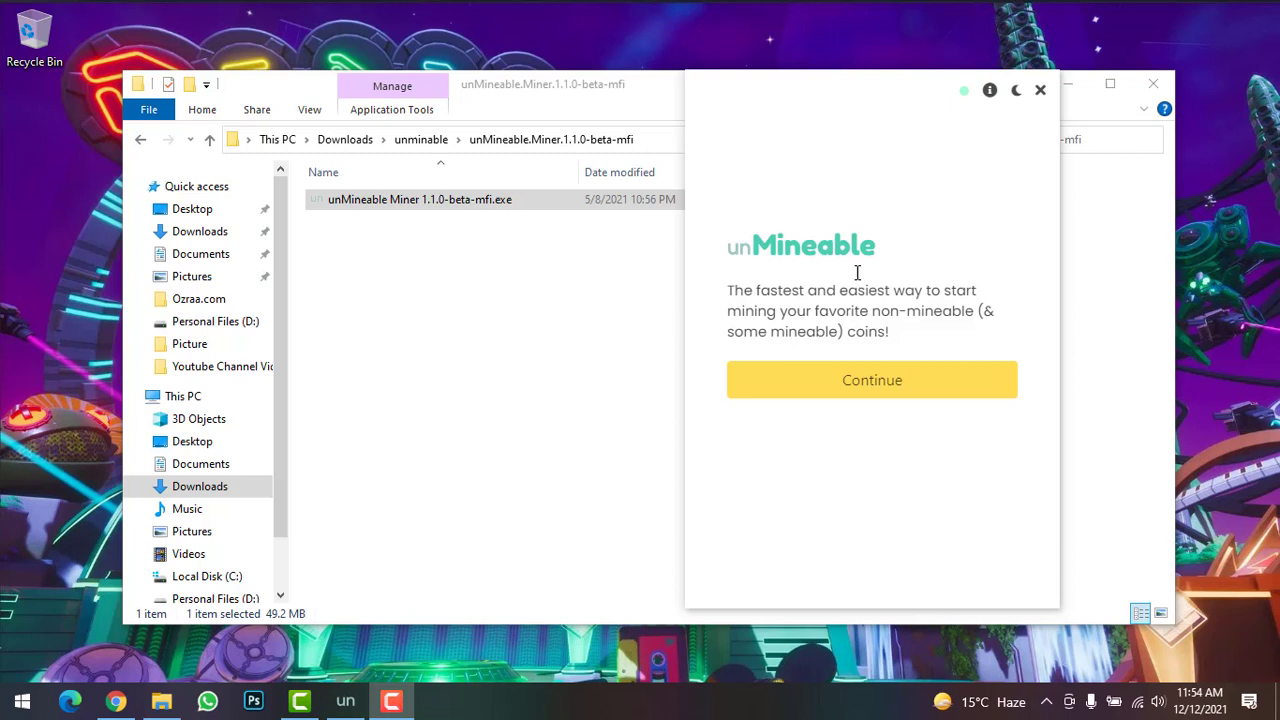
pyautogui.moveTo(904, 416)
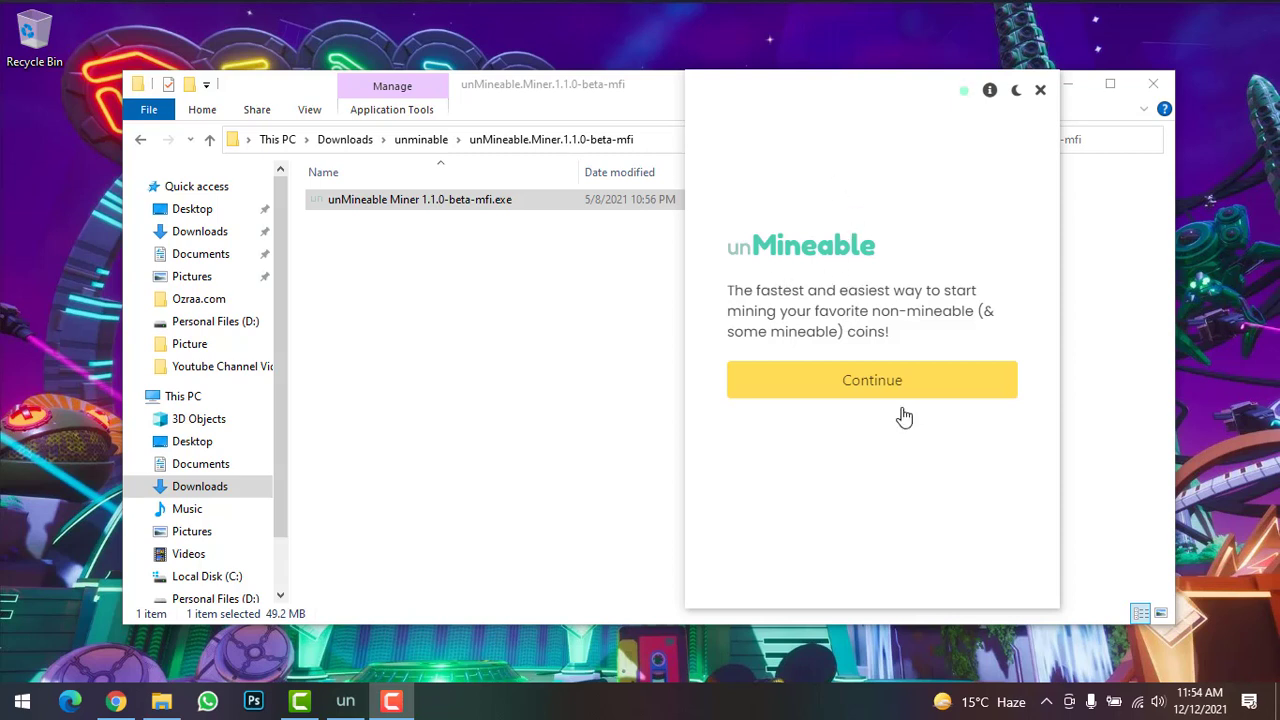
pyautogui.moveTo(795, 297)
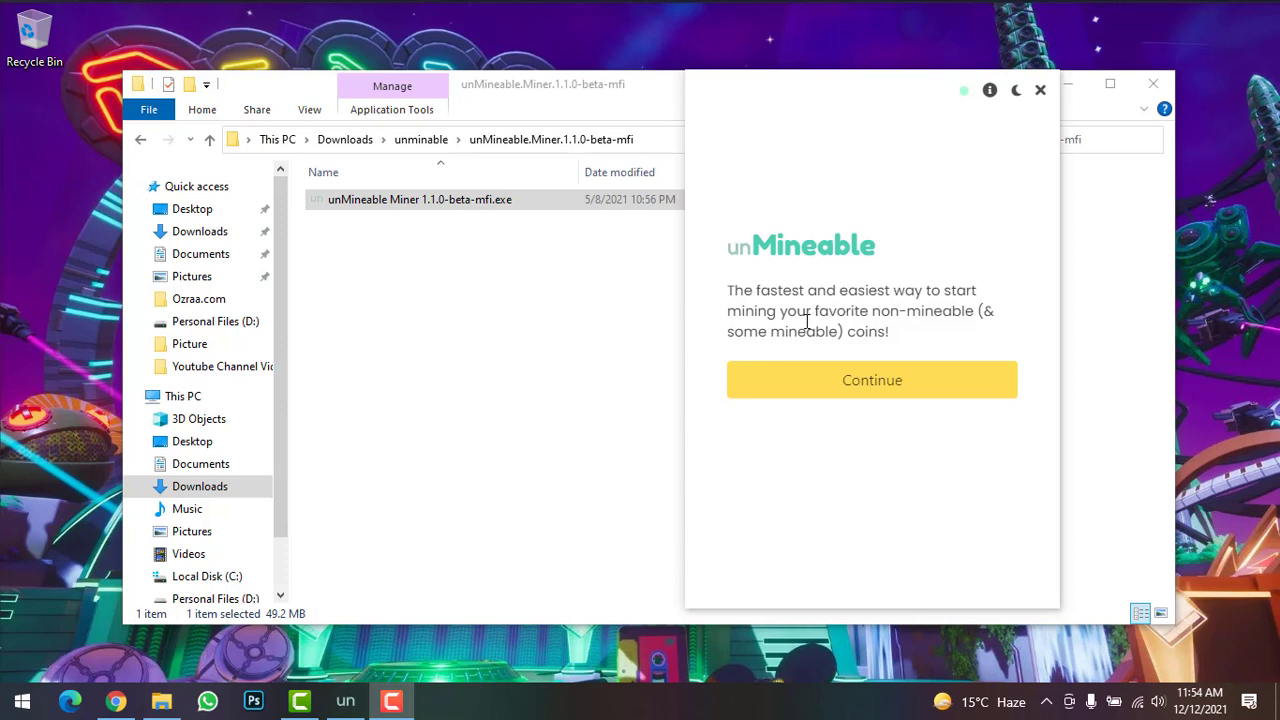
pyautogui.moveTo(820, 323)
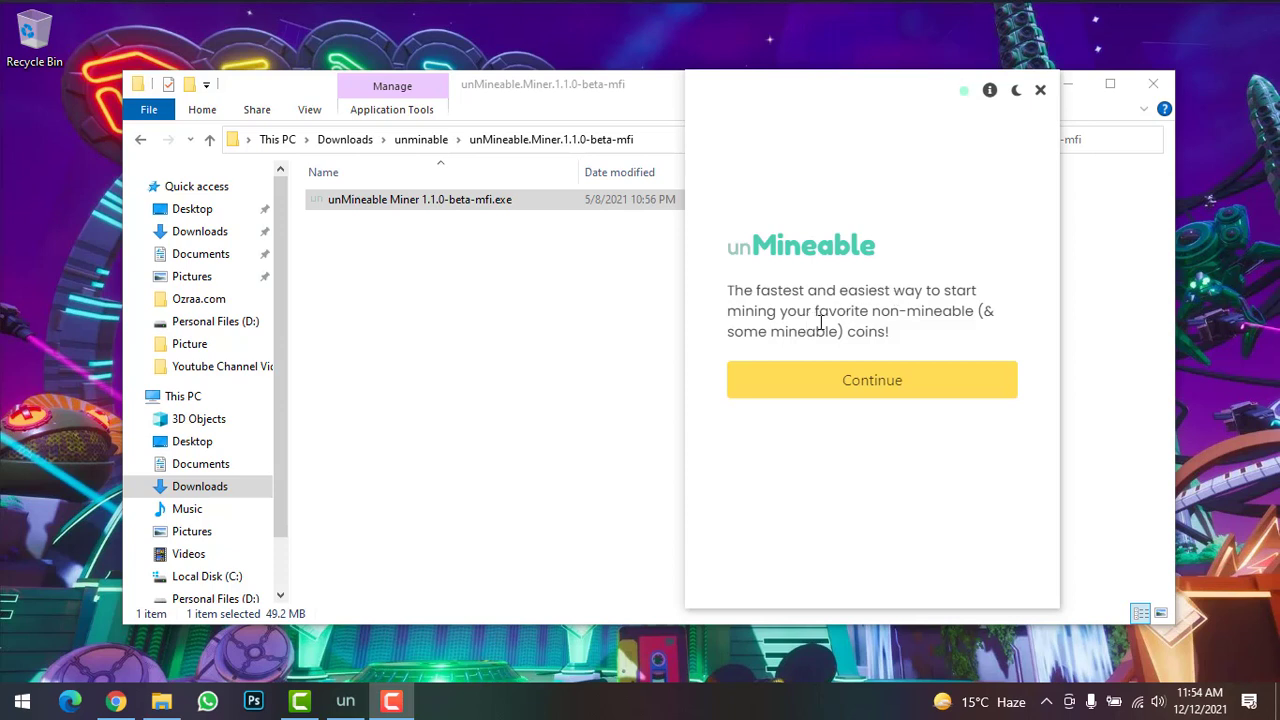
# Continue past the unMineable Miner welcome screen.
pyautogui.click(872, 380)
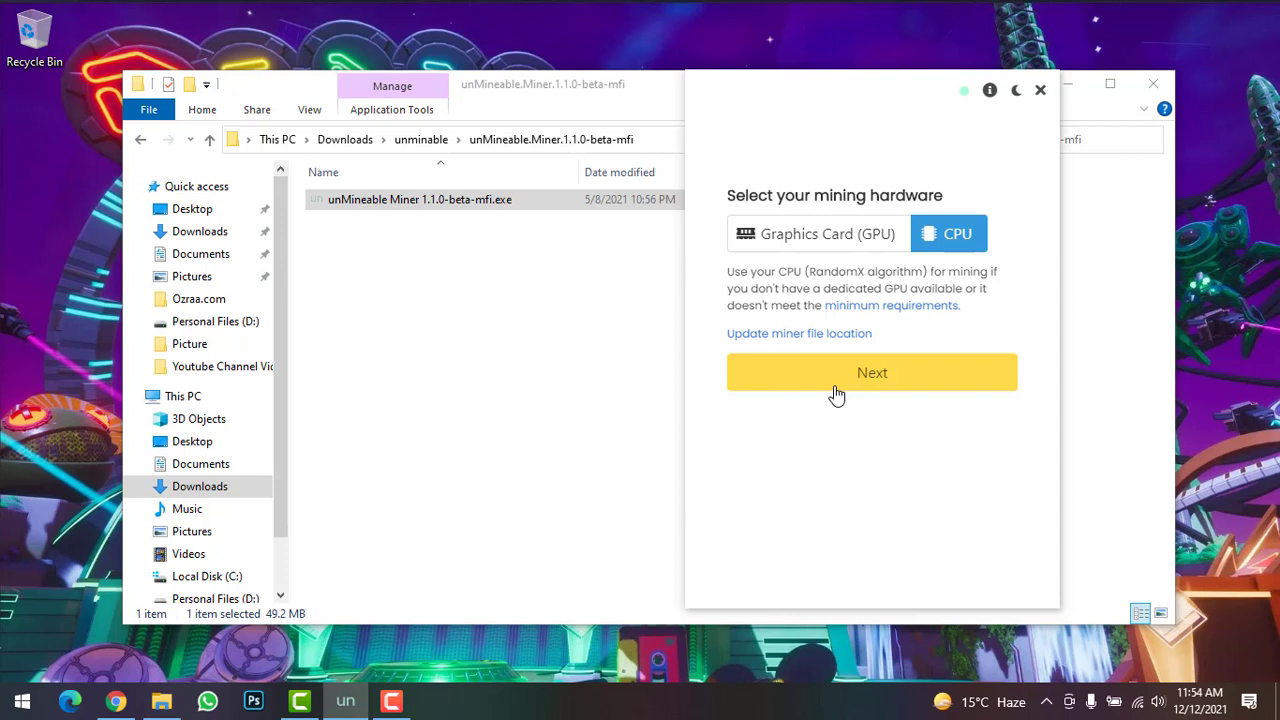
pyautogui.moveTo(838, 258)
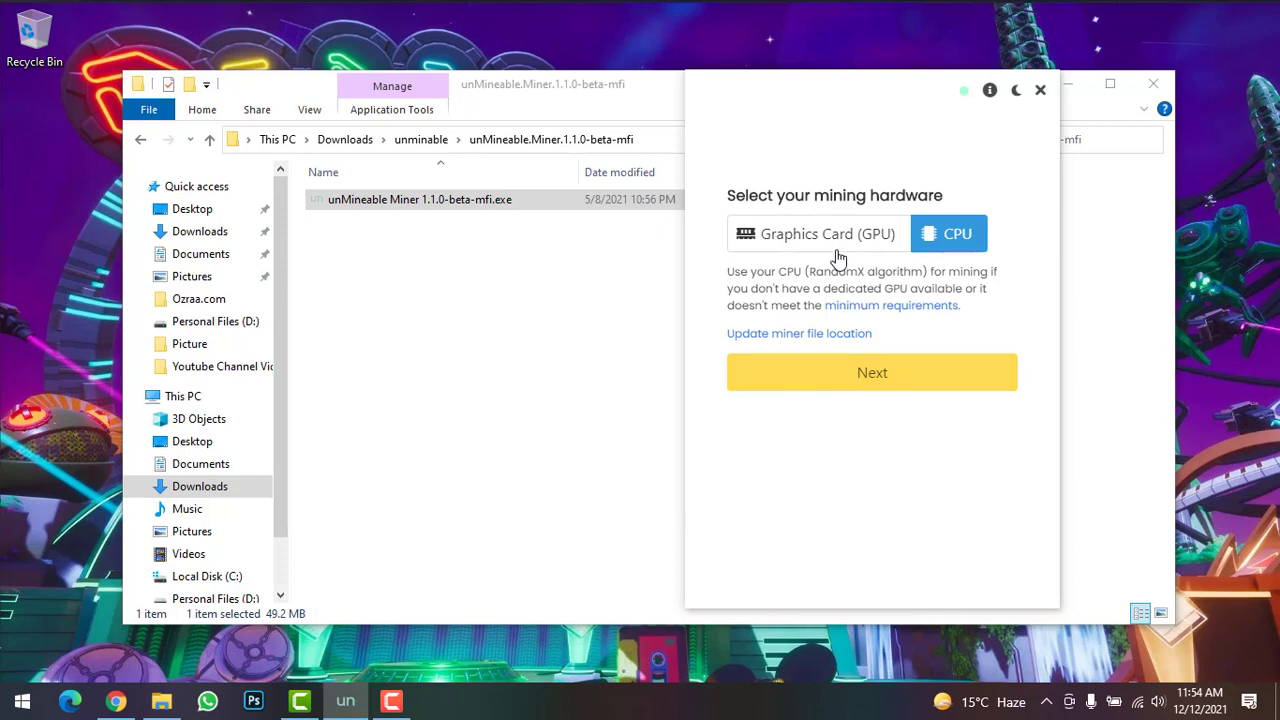
# Try Graphics Card (GPU), then switch the mining hardware back to CPU.
pyautogui.click(830, 233)
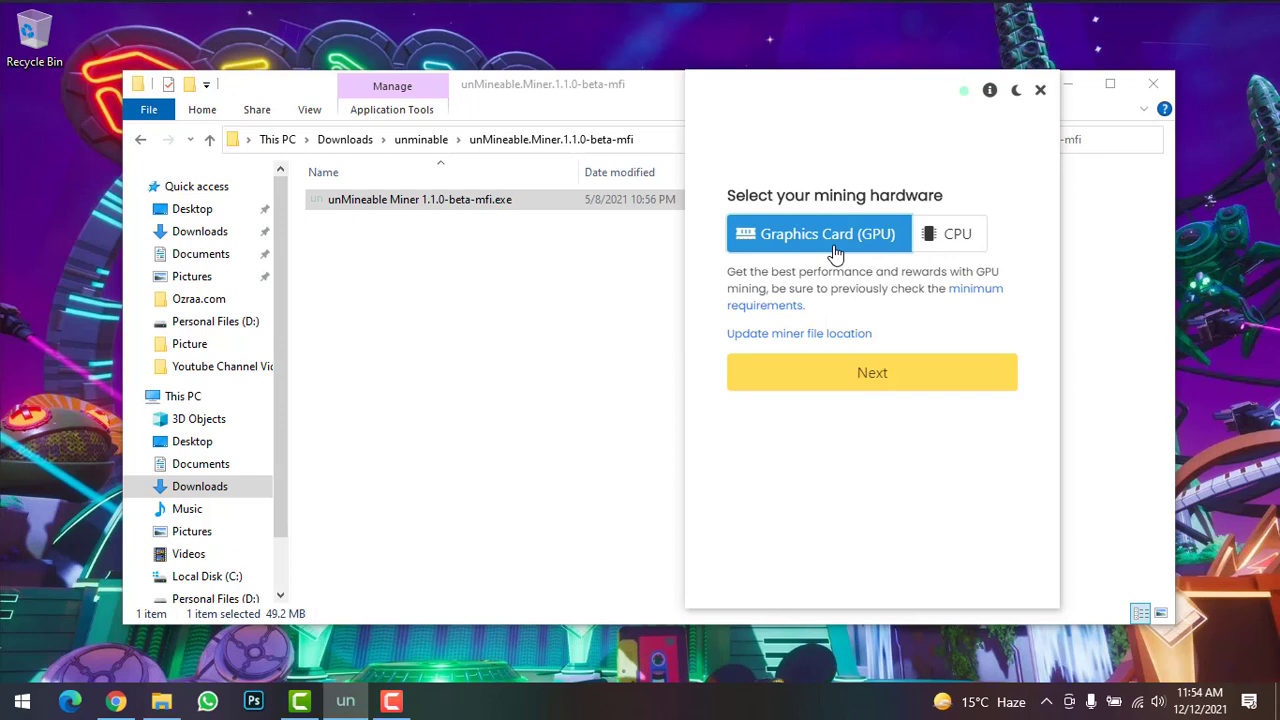
pyautogui.moveTo(908, 252)
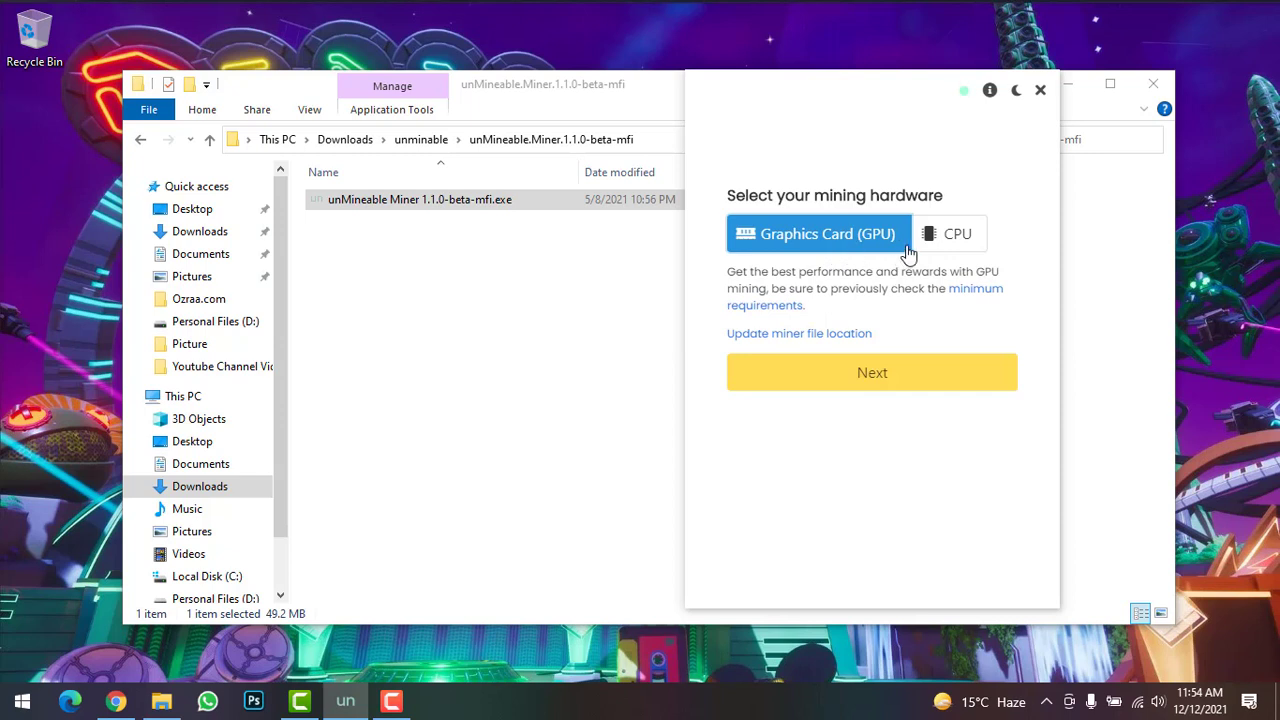
pyautogui.click(951, 233)
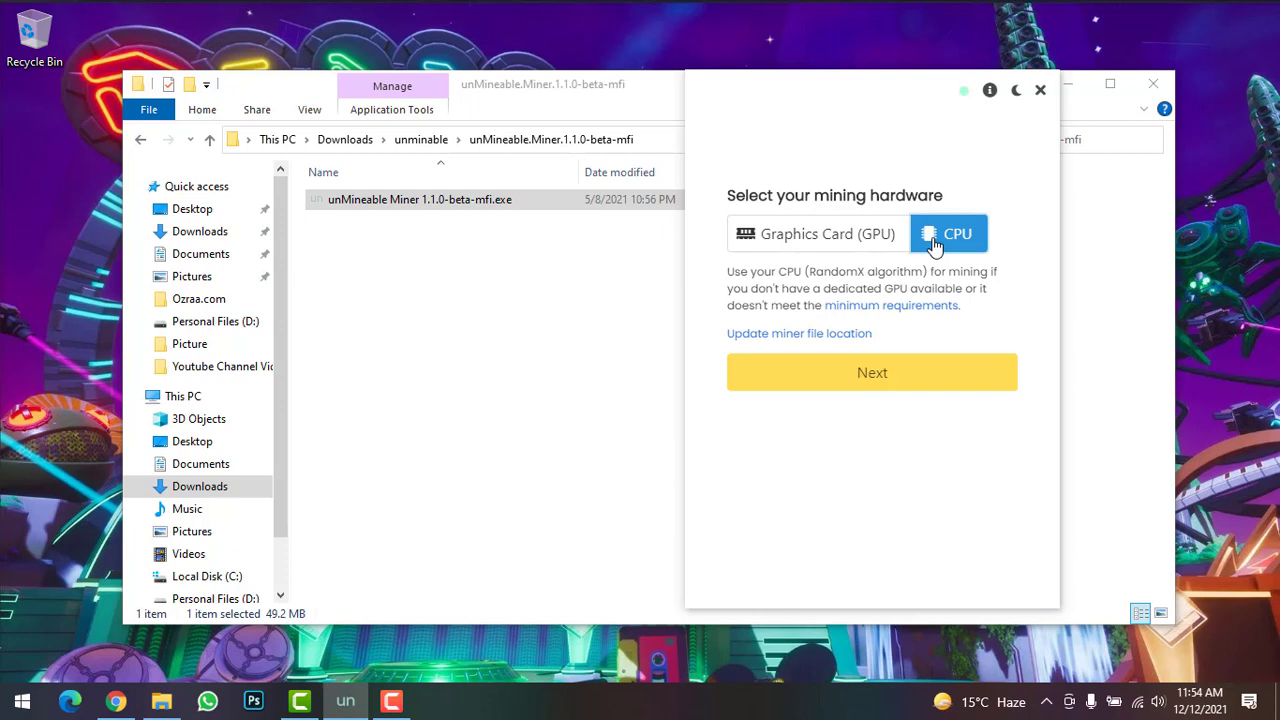
pyautogui.moveTo(855, 385)
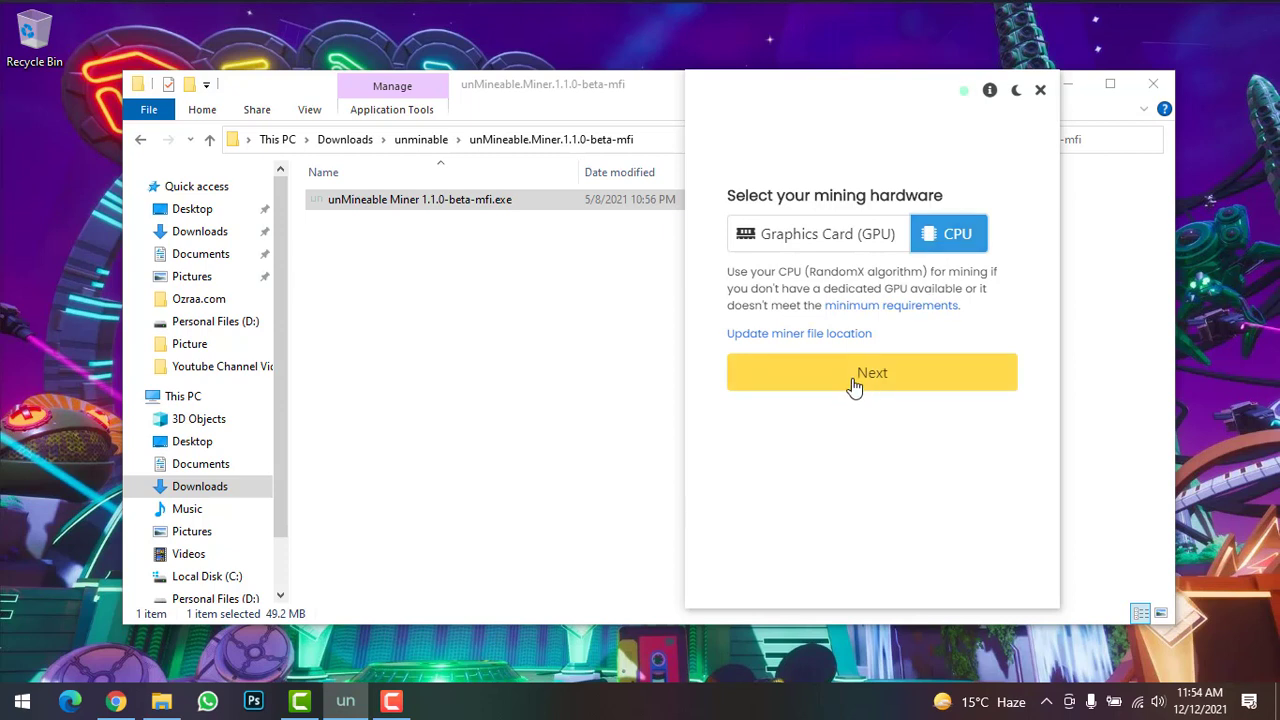
# Pick Saitama Inu from a 'saita' coin search and start mining to the wallet address.
pyautogui.click(872, 372)
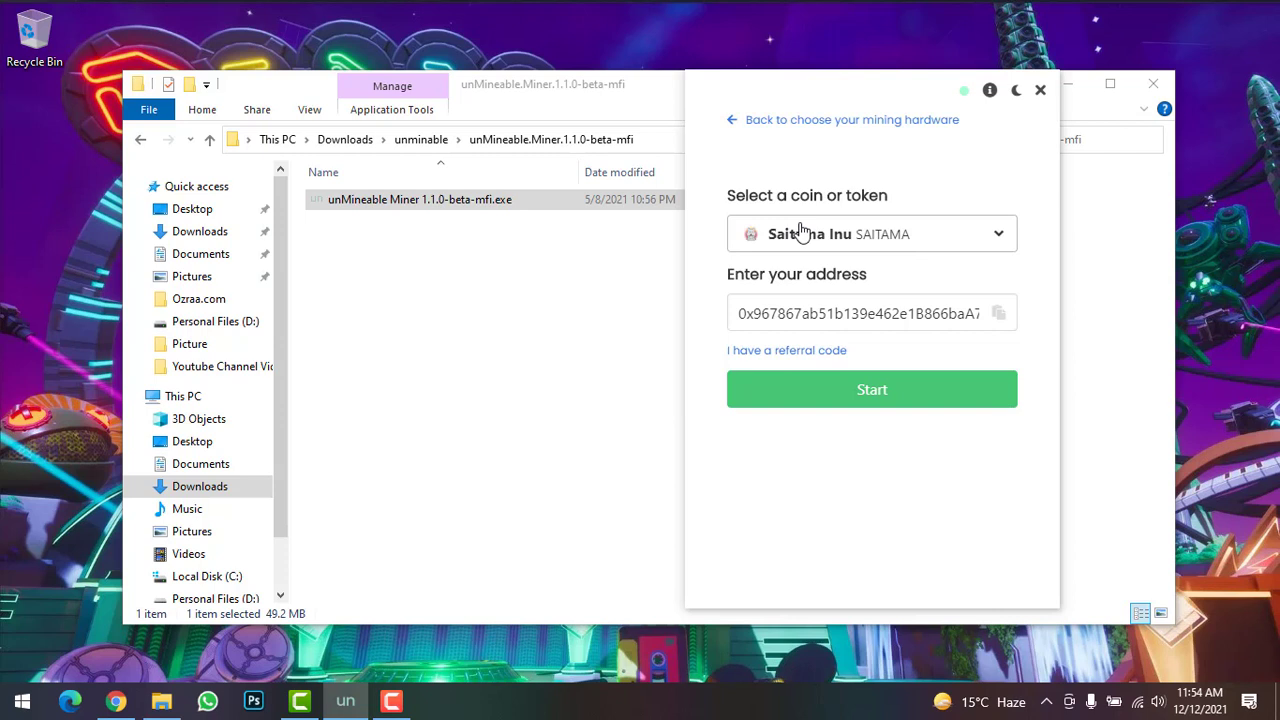
pyautogui.moveTo(870, 234)
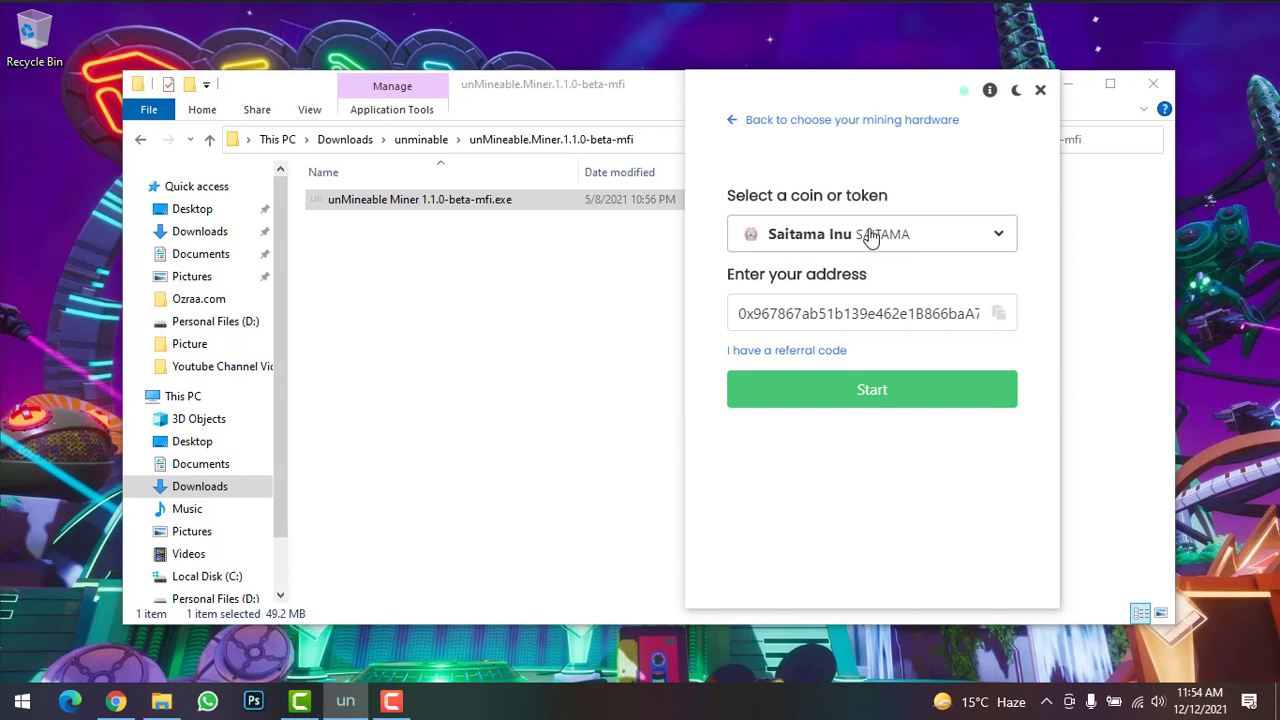
pyautogui.moveTo(958, 234)
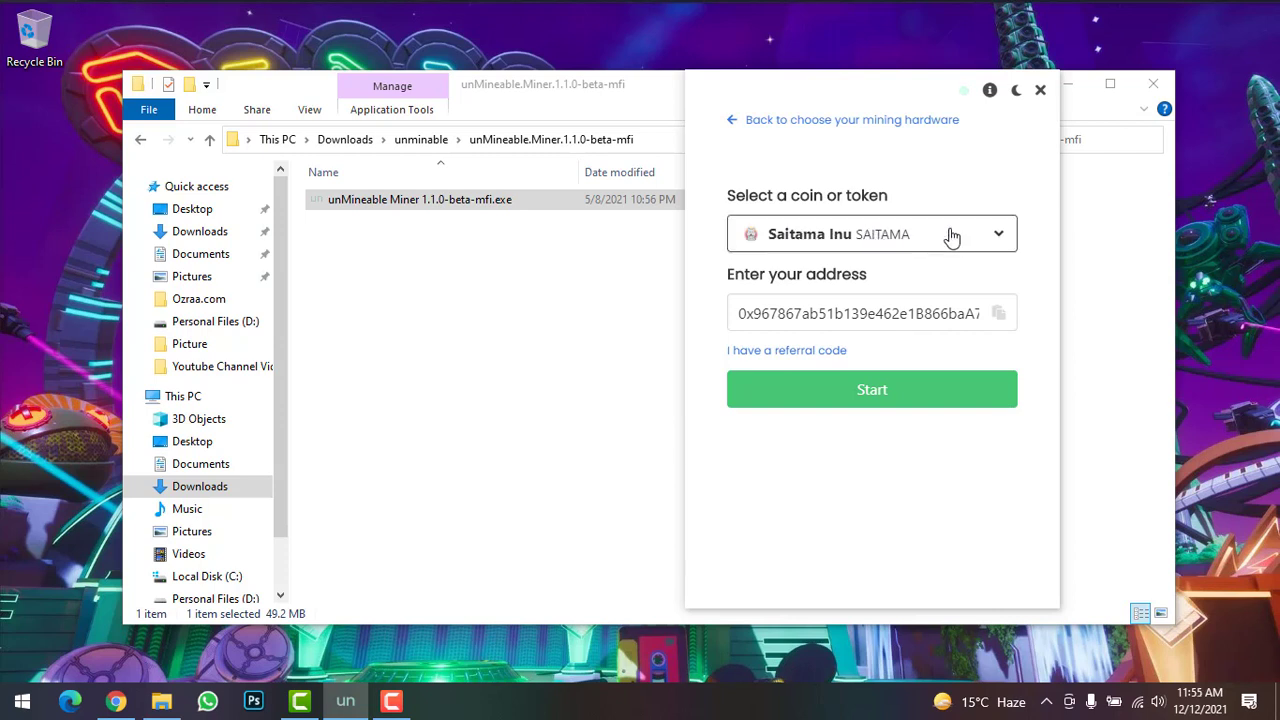
pyautogui.write('saita')
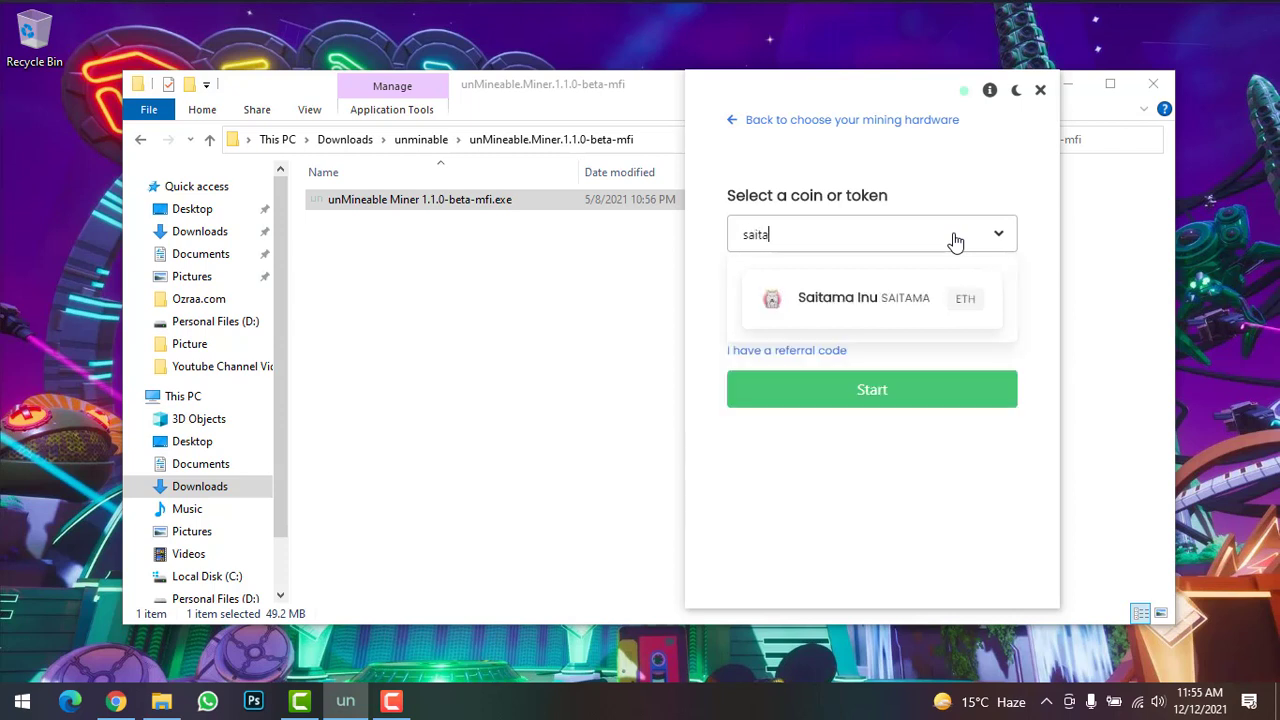
pyautogui.click(863, 298)
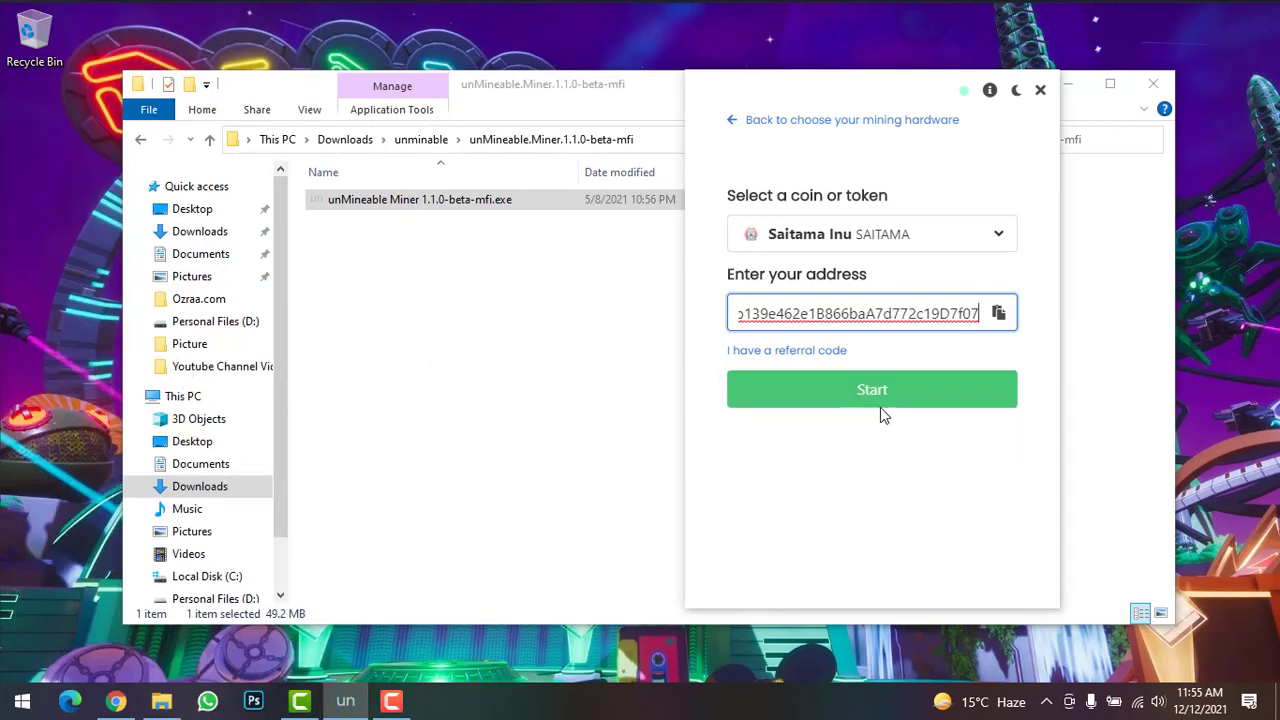
pyautogui.click(872, 389)
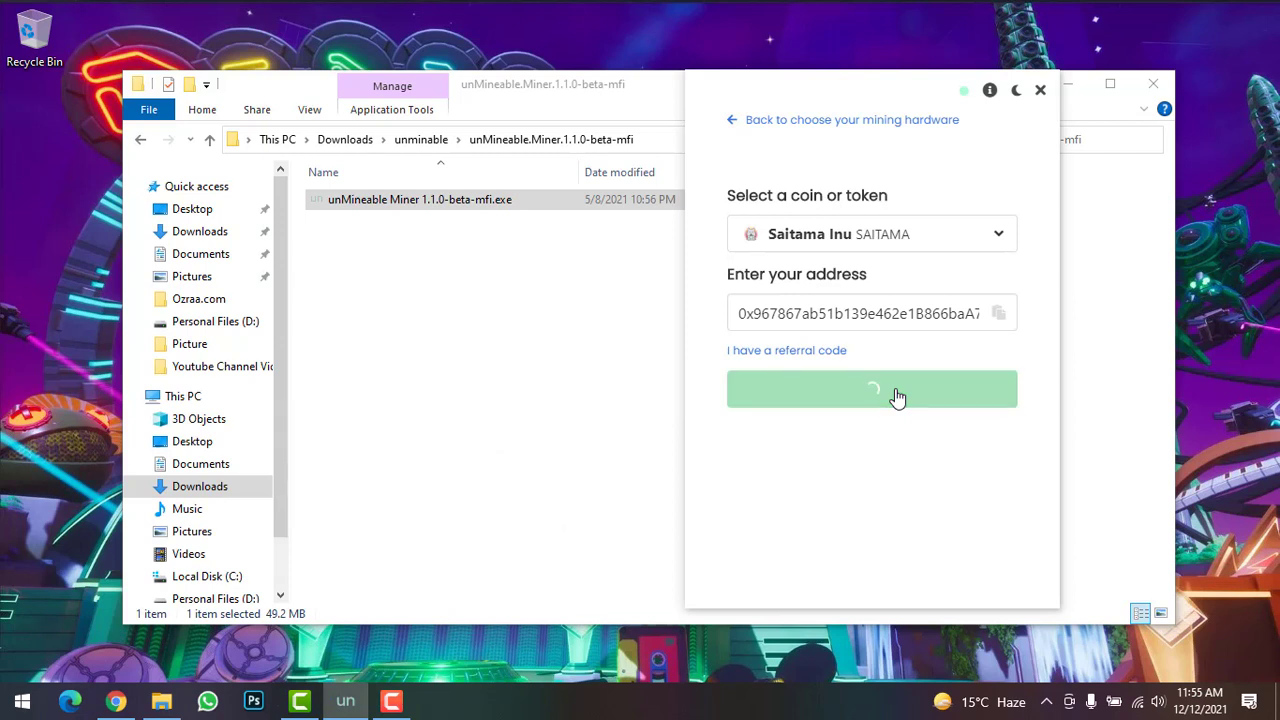
# Let the SAITAMA mining dashboard load with zero balance and 75.54h hashrate.
pyautogui.click(872, 389)
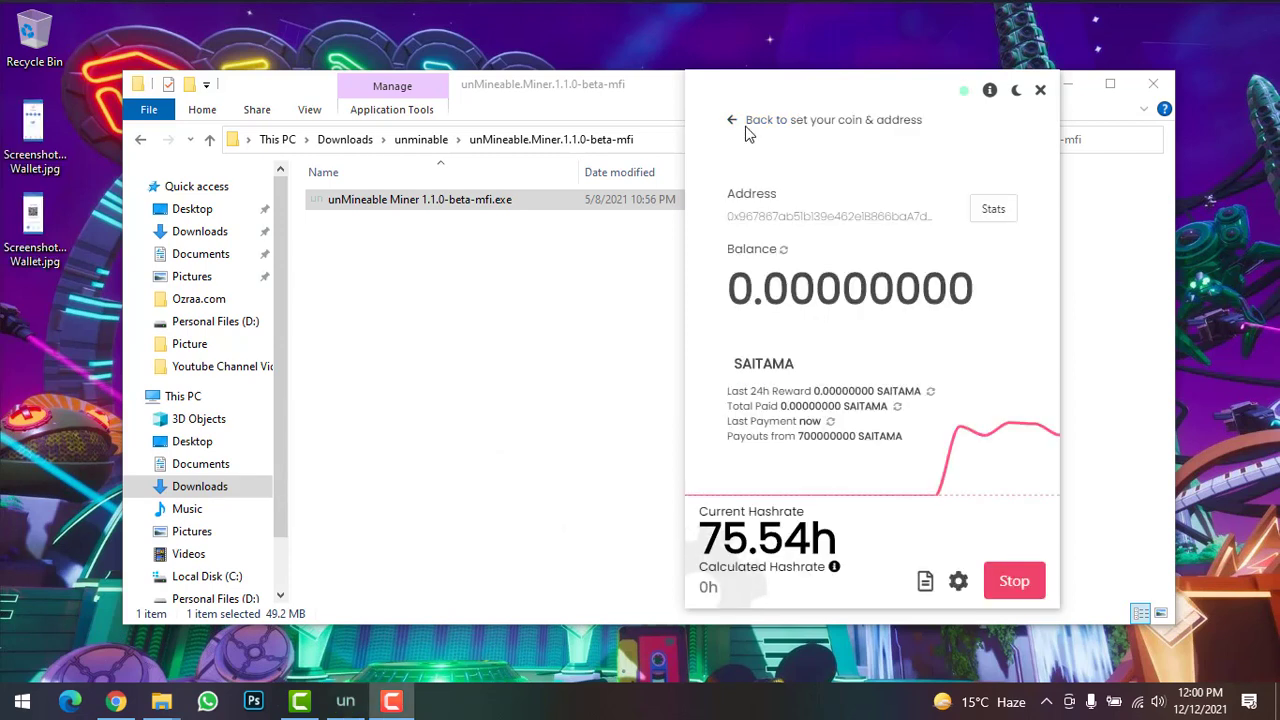
pyautogui.moveTo(743, 218)
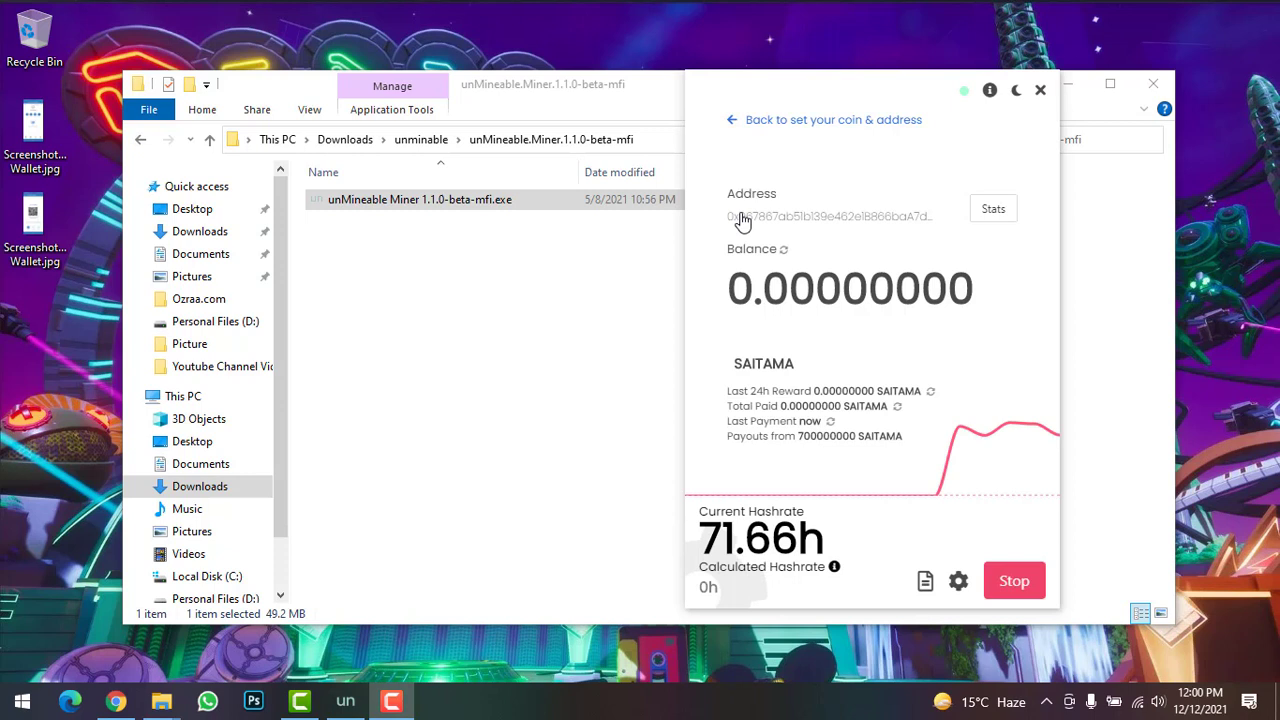
pyautogui.moveTo(762, 221)
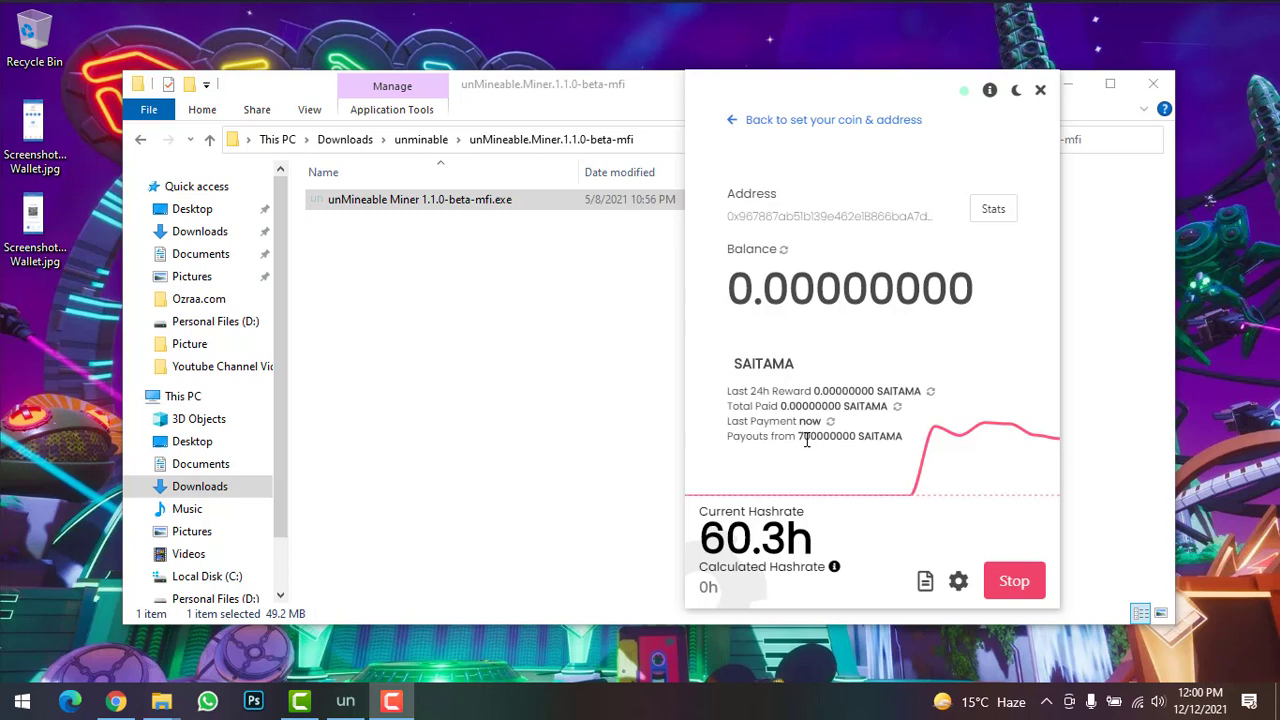
pyautogui.moveTo(809, 357)
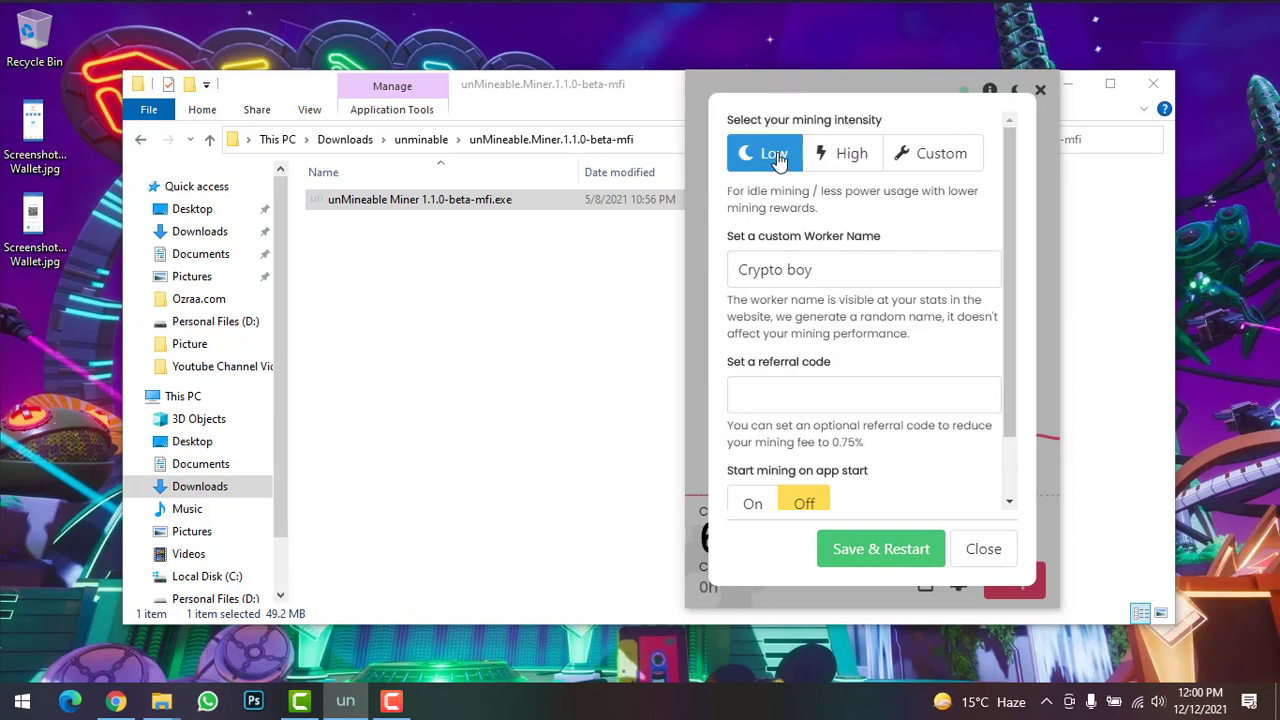
# Set mining intensity to High in the miner settings and scroll the options.
pyautogui.click(842, 153)
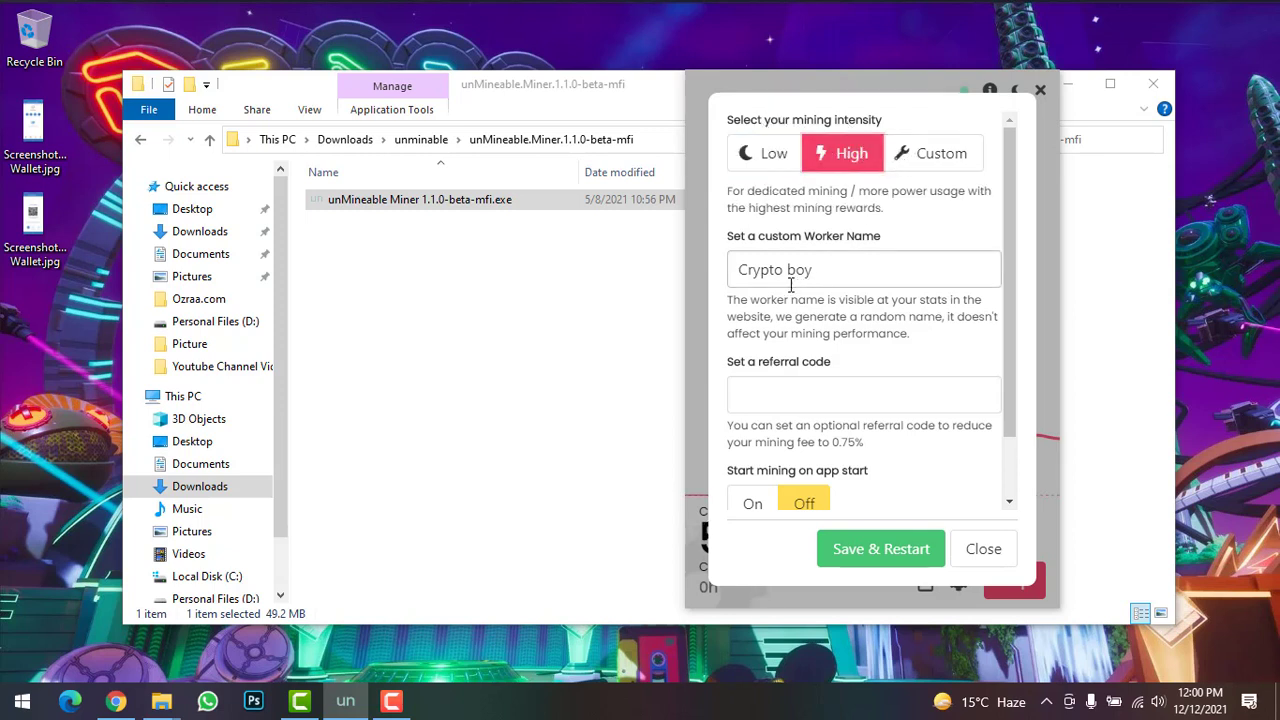
pyautogui.scroll(-3)
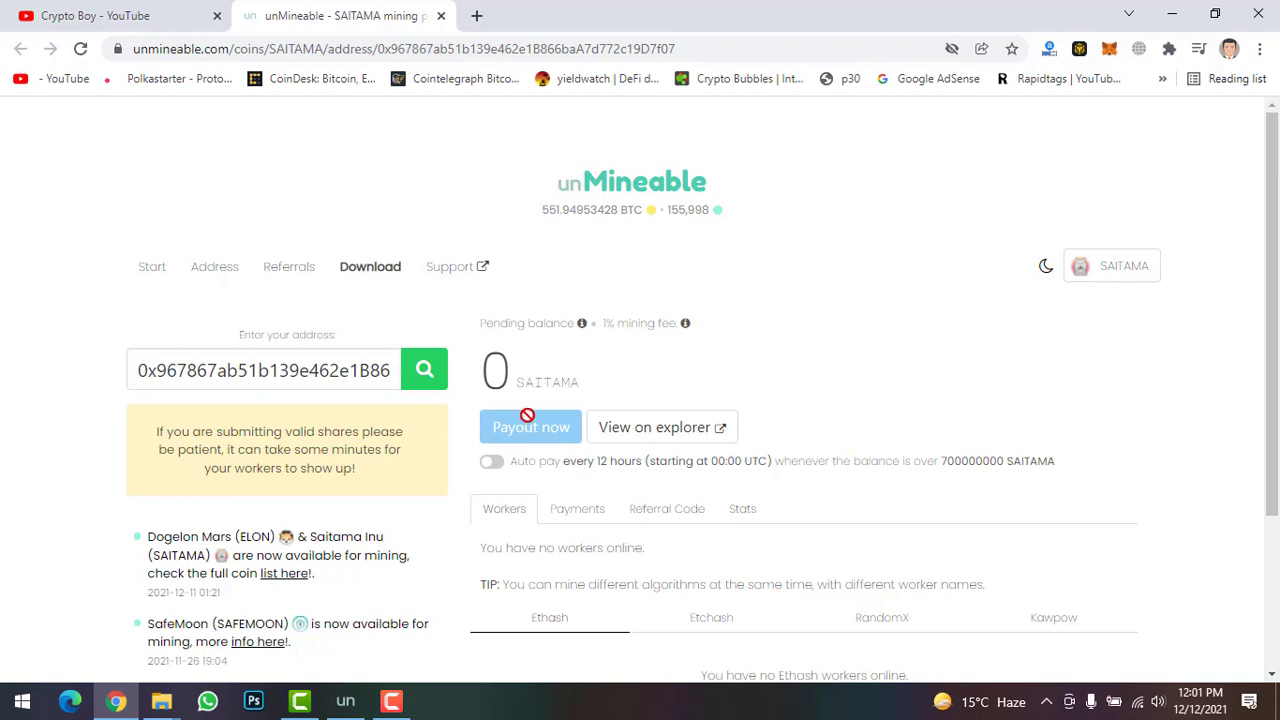
pyautogui.moveTo(530, 426)
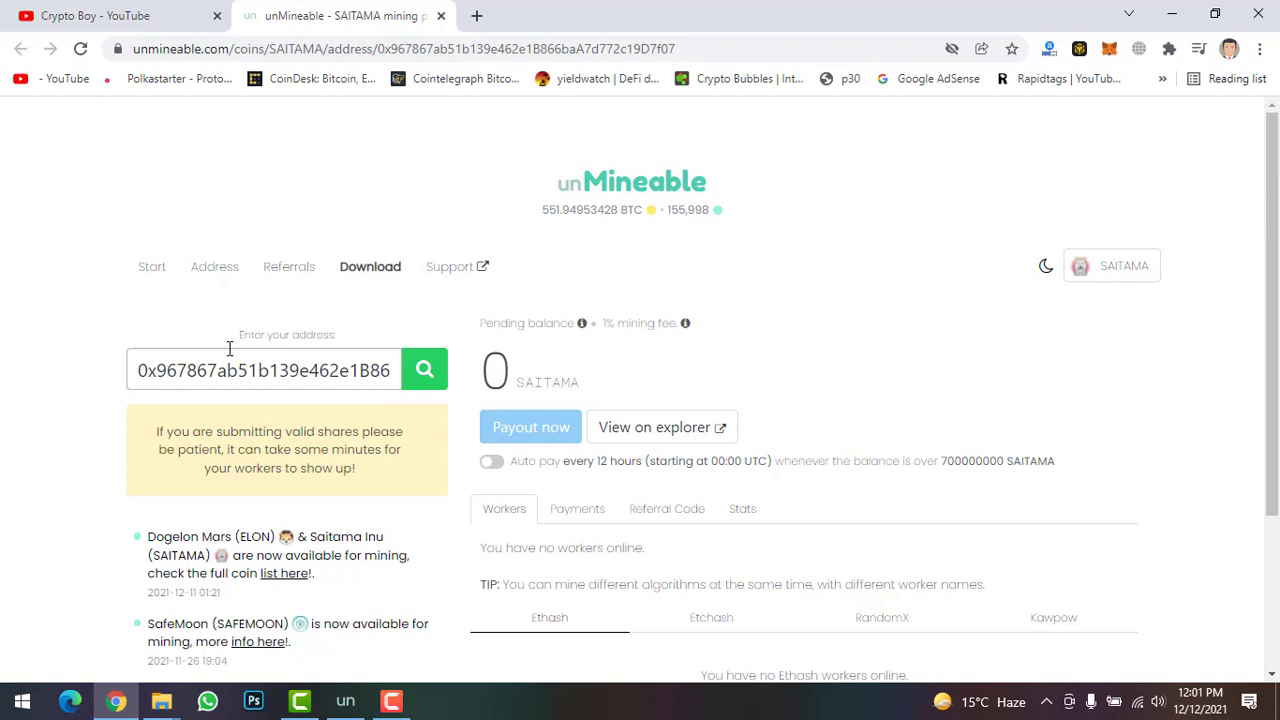
# View the SAITAMA wallet's referral code, then its stats showing zero mining, referral and total balances.
pyautogui.scroll(-3)
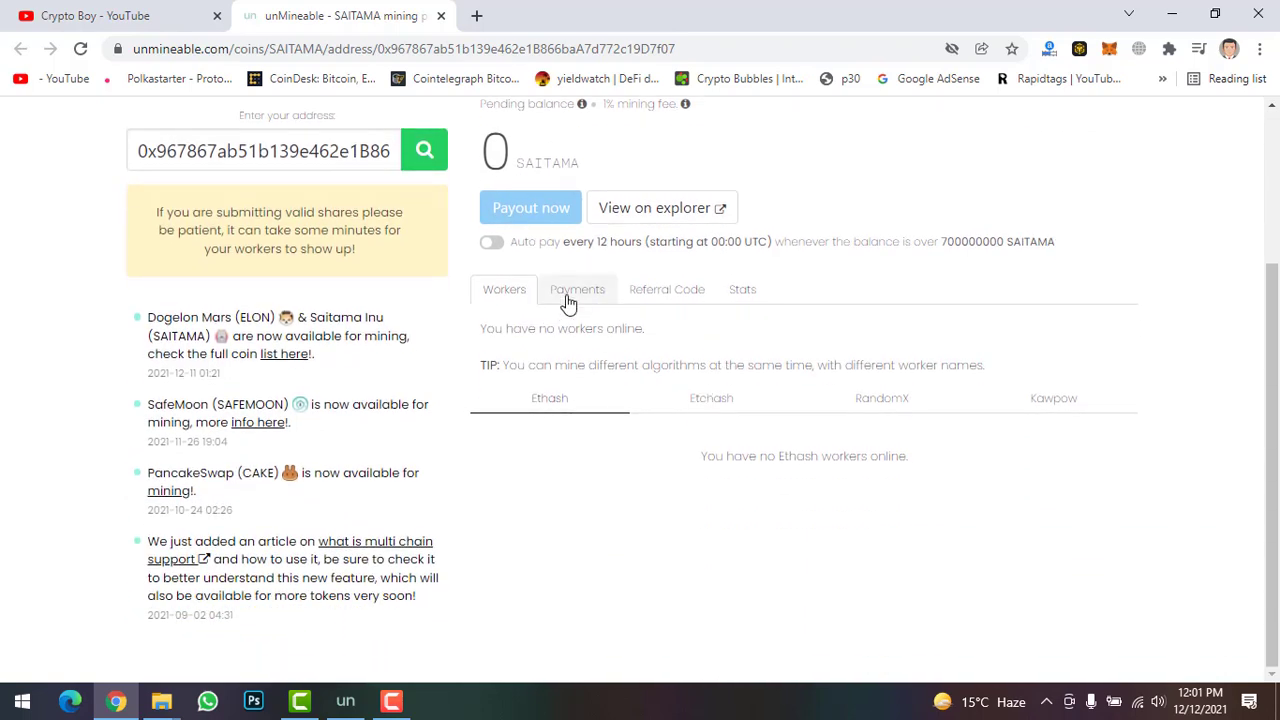
pyautogui.click(666, 289)
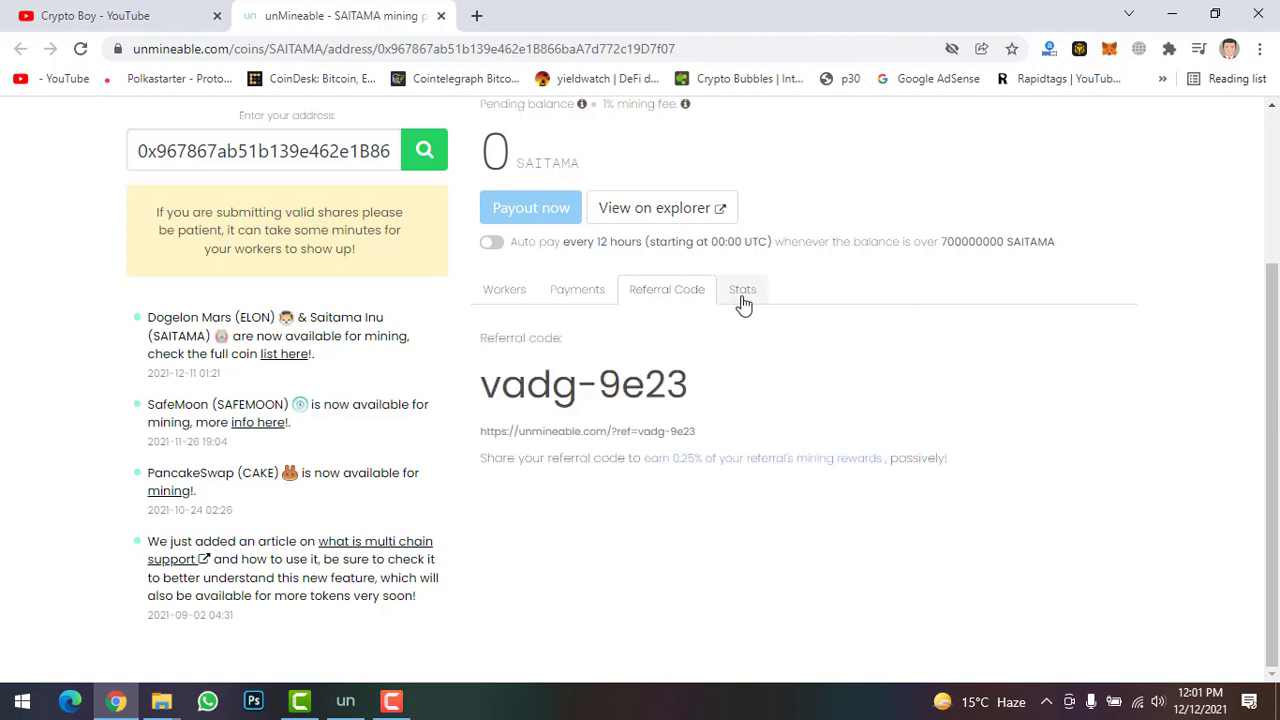
pyautogui.click(741, 289)
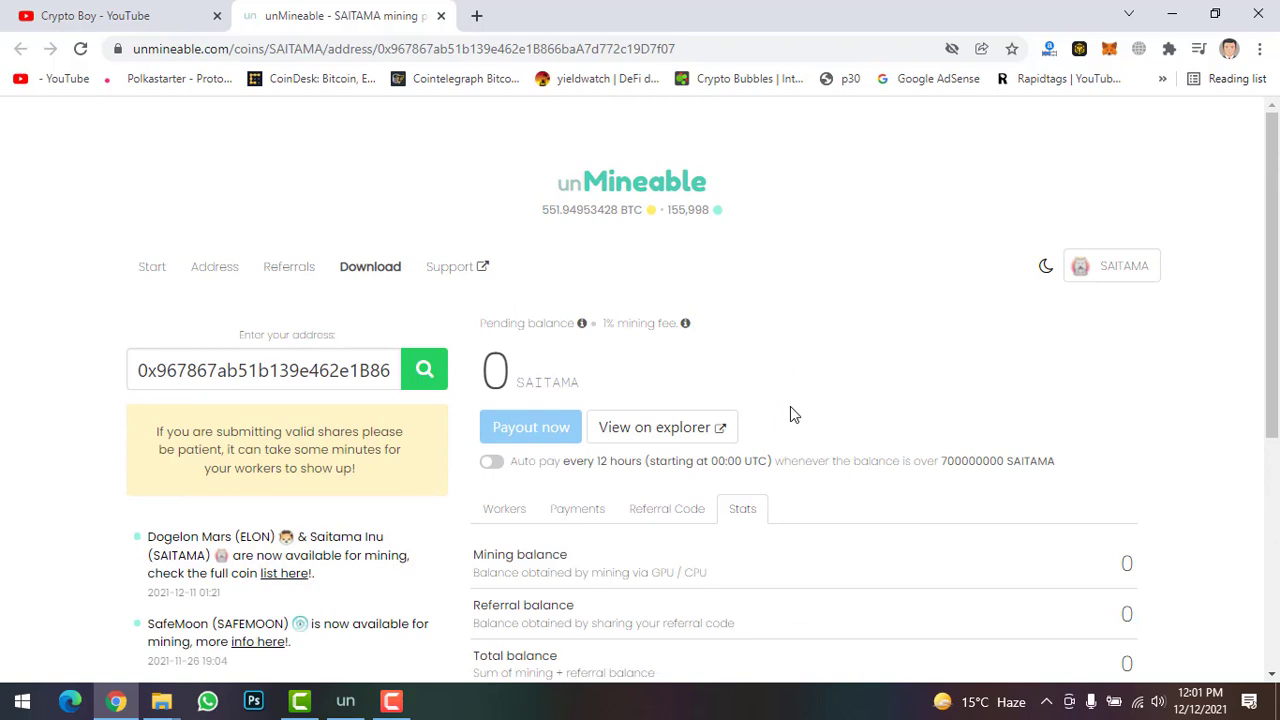
pyautogui.moveTo(743, 389)
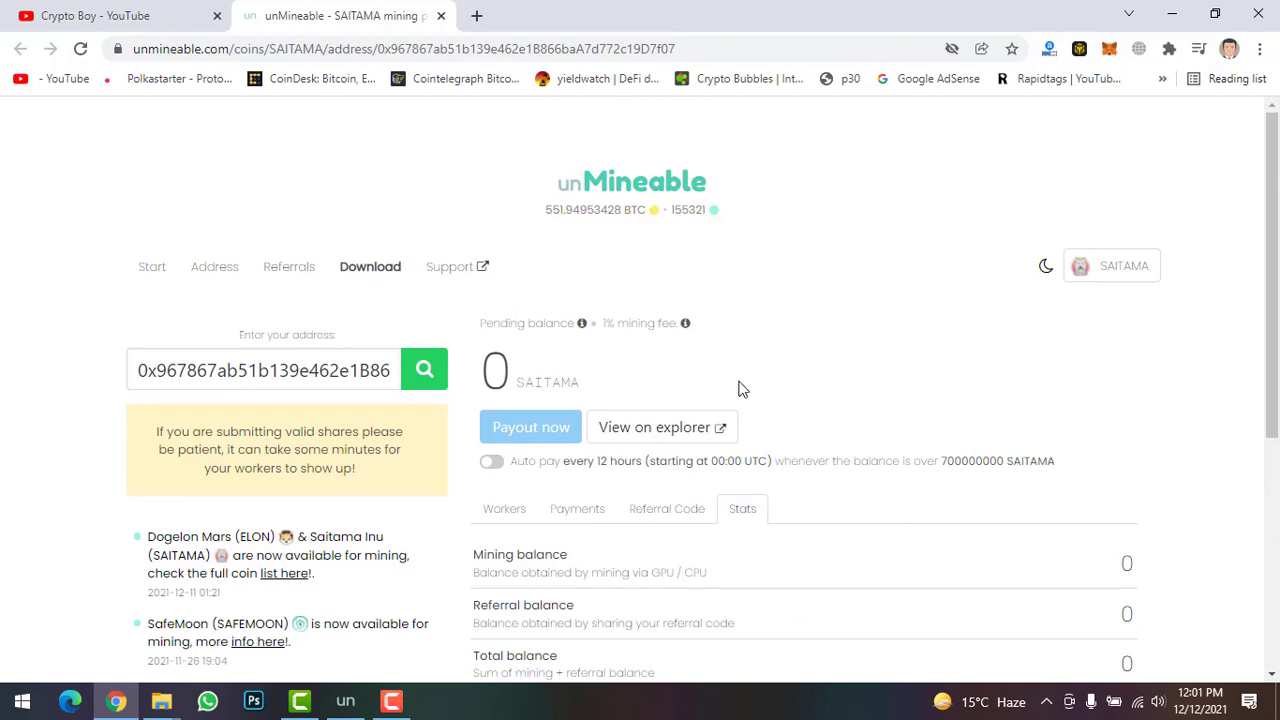